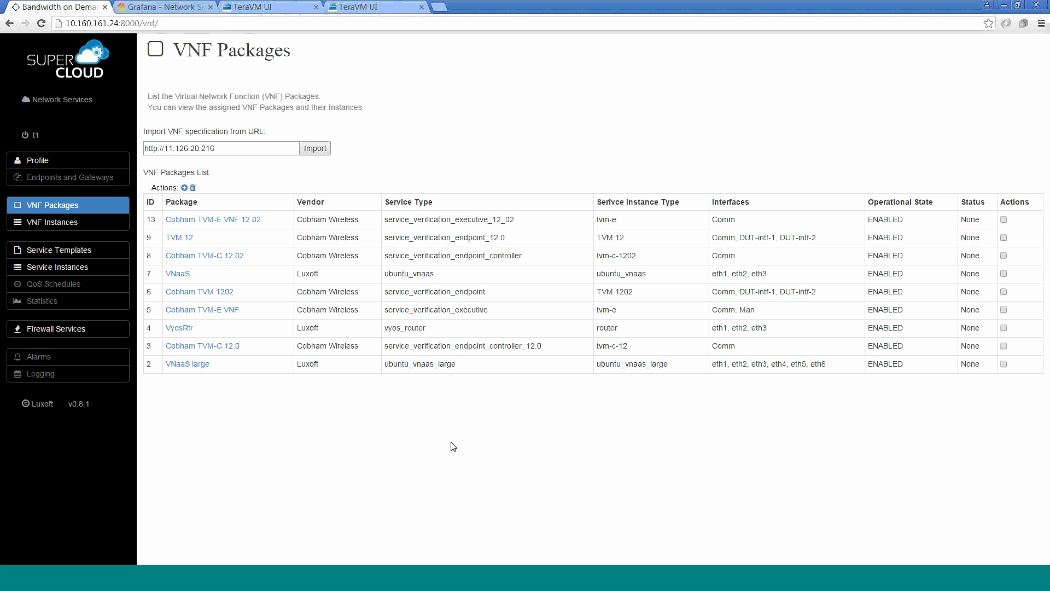
# Bring up the TVME_vnaas_Man service template and its forwarding graph.
pyautogui.click(57, 250)
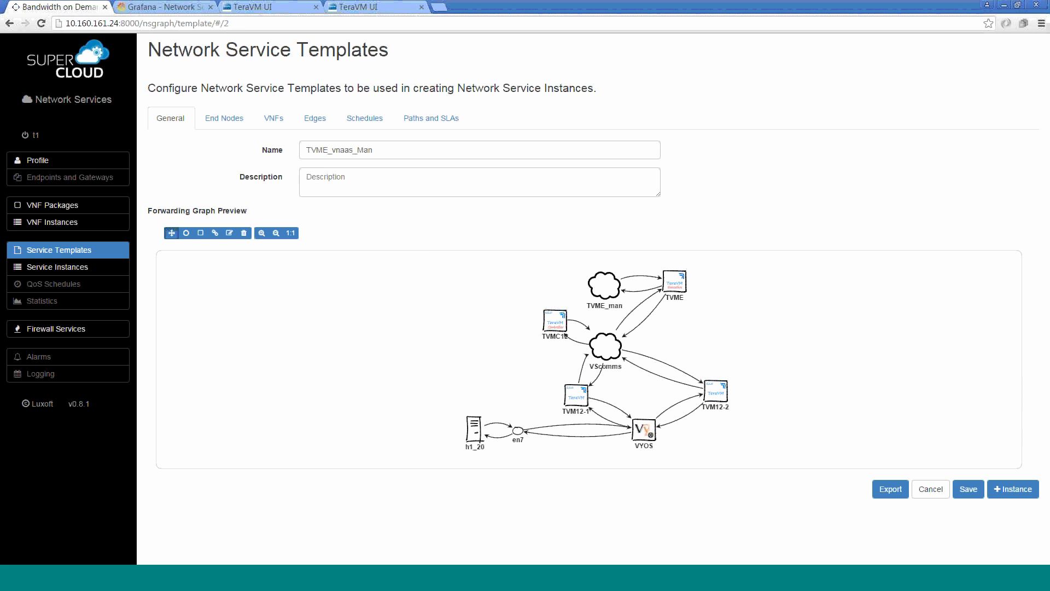
pyautogui.moveTo(500, 287)
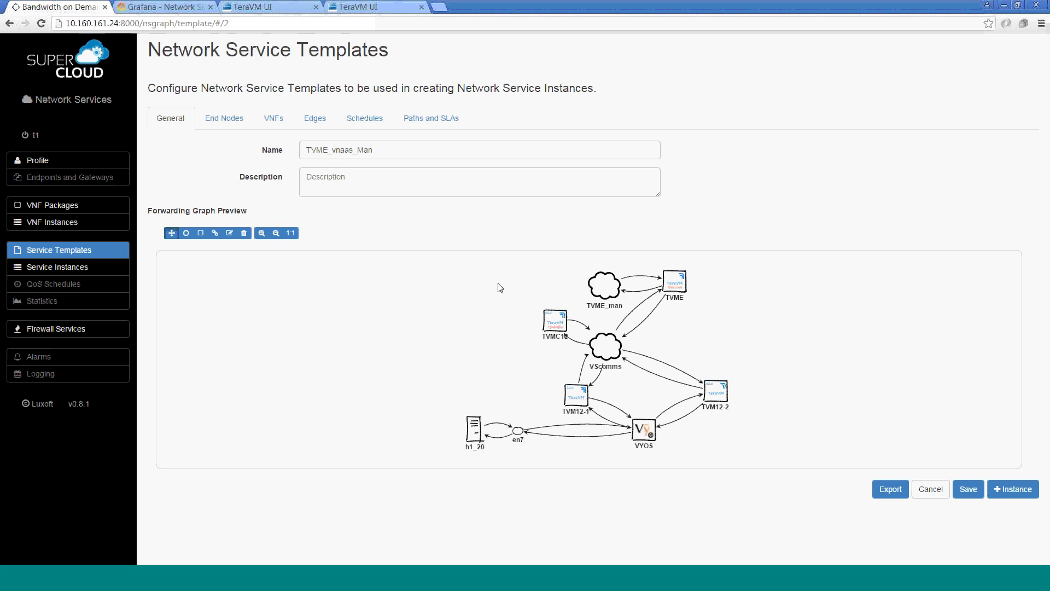
pyautogui.moveTo(499, 287)
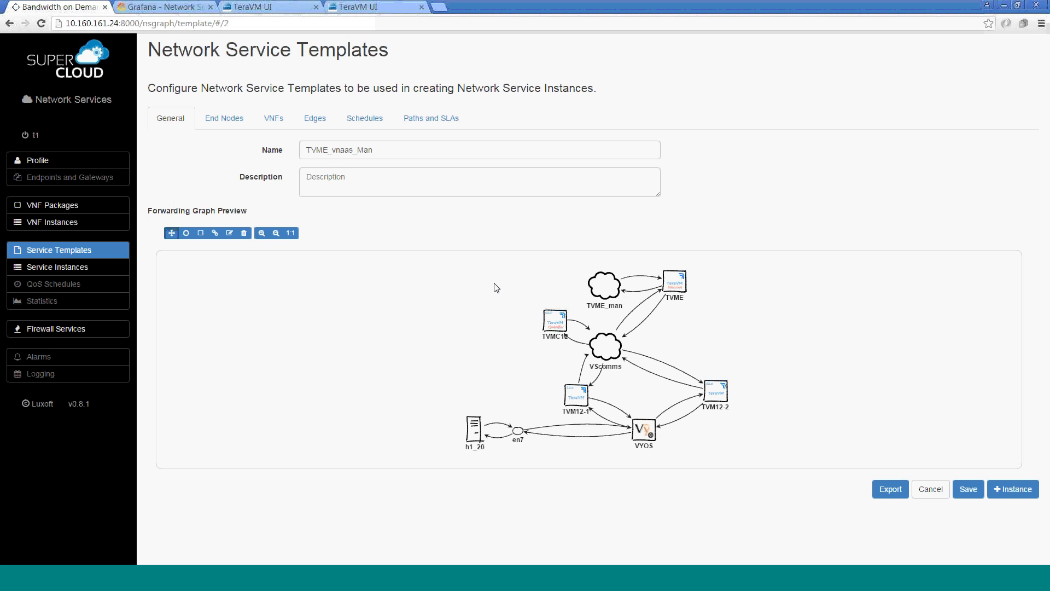
pyautogui.moveTo(52, 205)
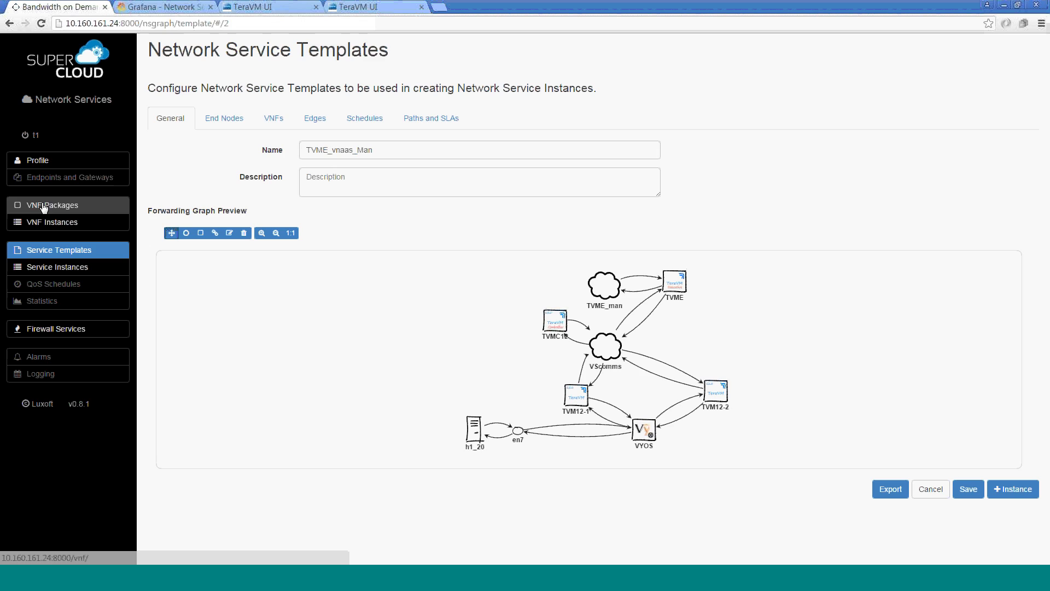
pyautogui.click(52, 205)
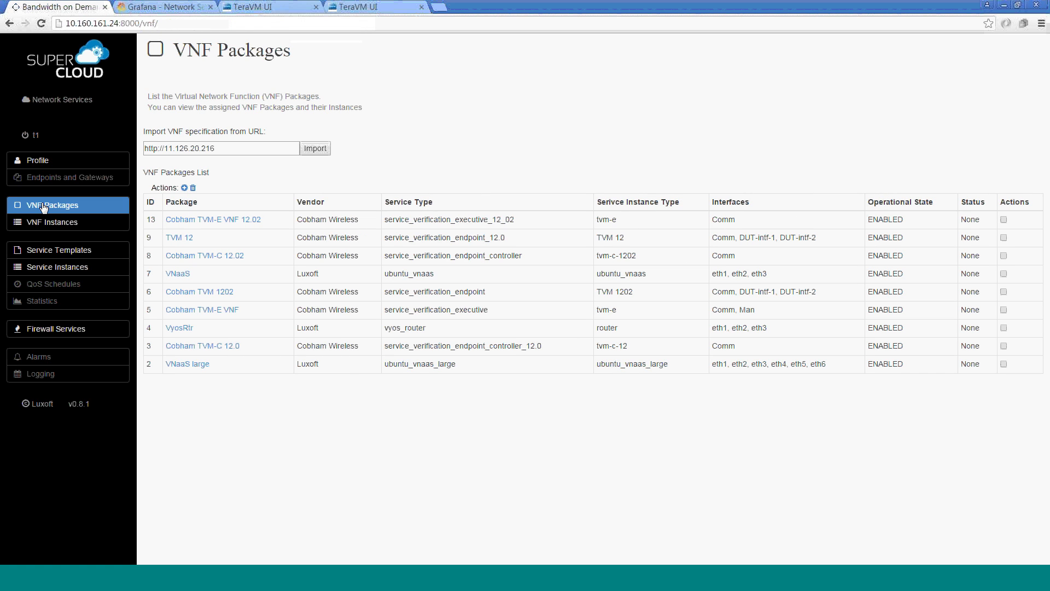
pyautogui.moveTo(254, 160)
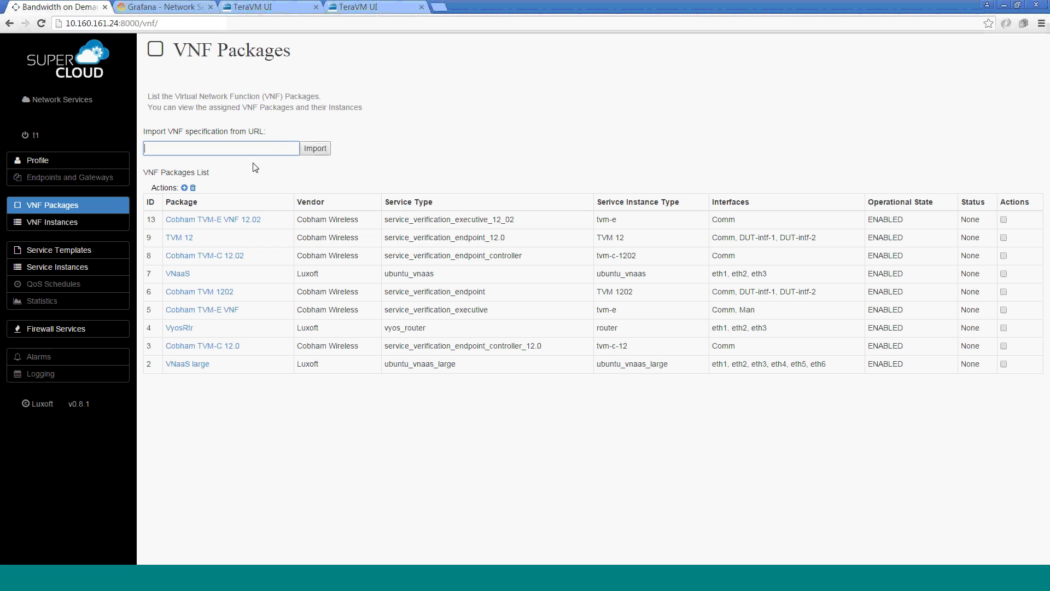
pyautogui.moveTo(369, 201)
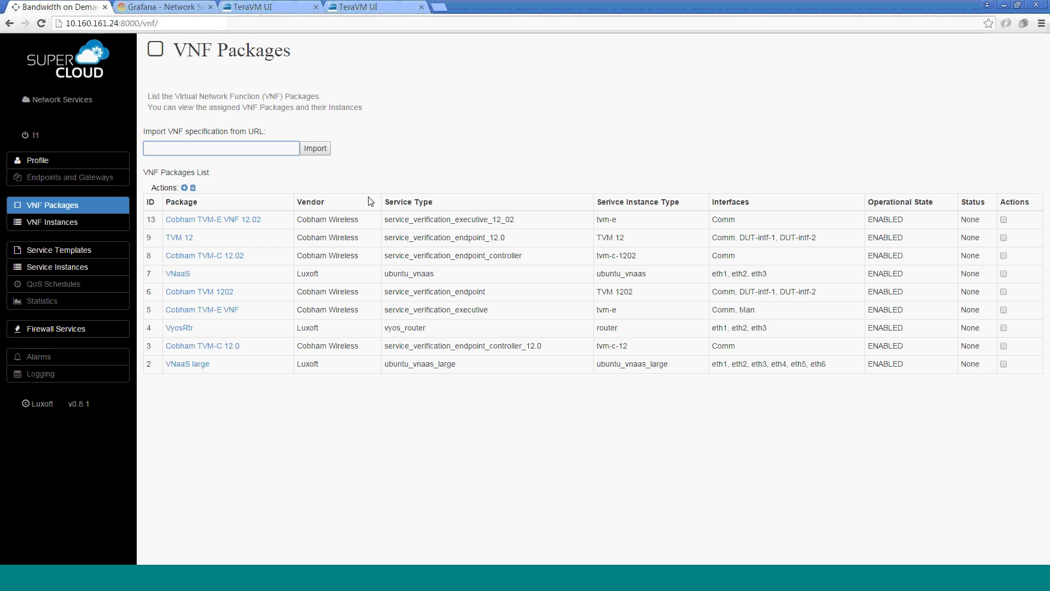
pyautogui.moveTo(430, 361)
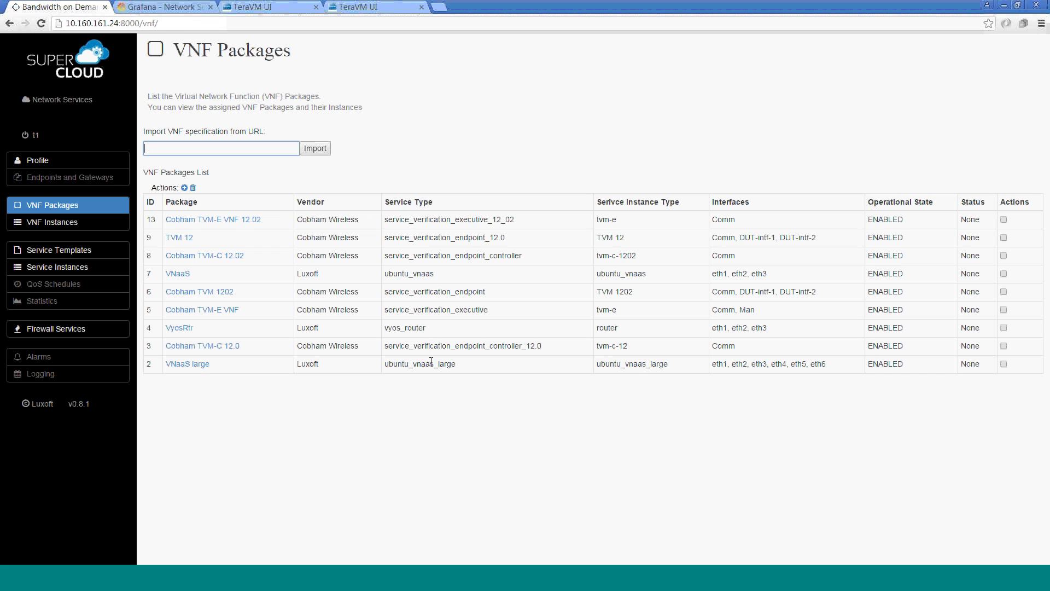
pyautogui.write('http://11.126.20.216')
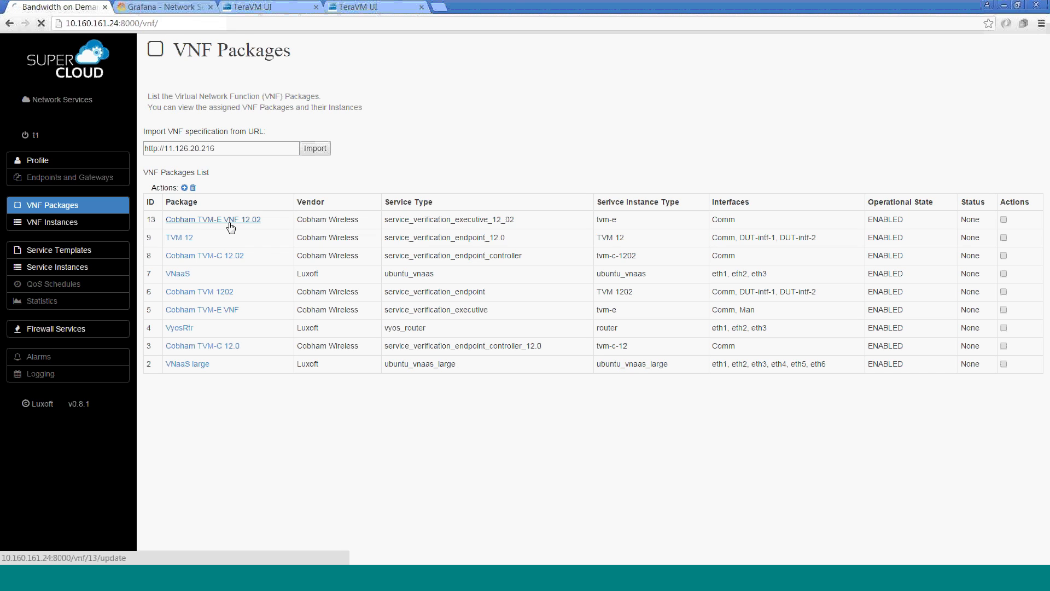
# Inspect the Cobham TVM-E VNF 12.02 TVM-E VDU: 2 vCPUs, 4096 MB RAM, 20440 MB disk.
pyautogui.click(213, 218)
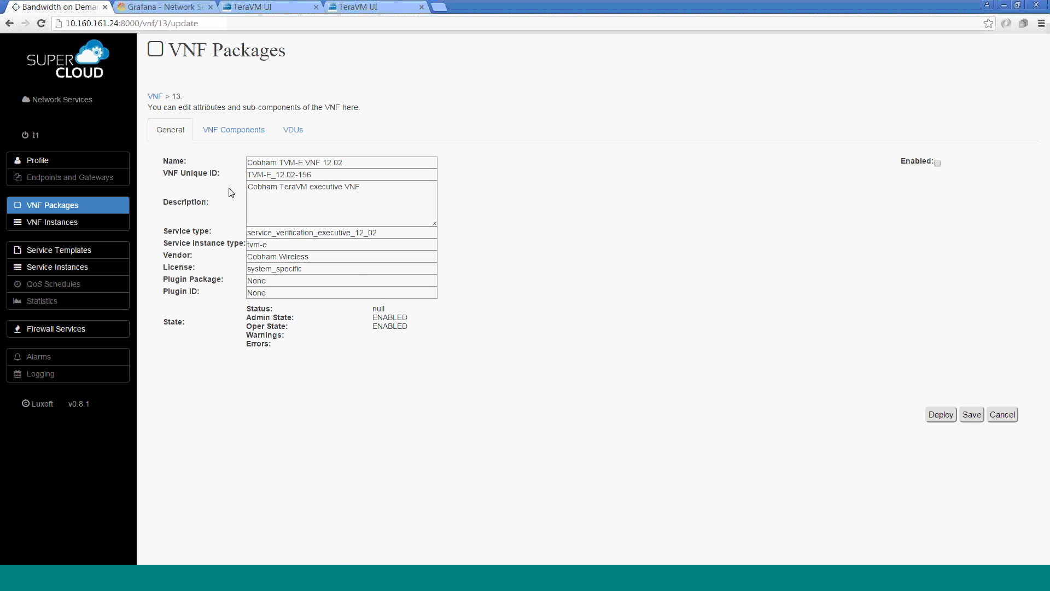
pyautogui.moveTo(447, 293)
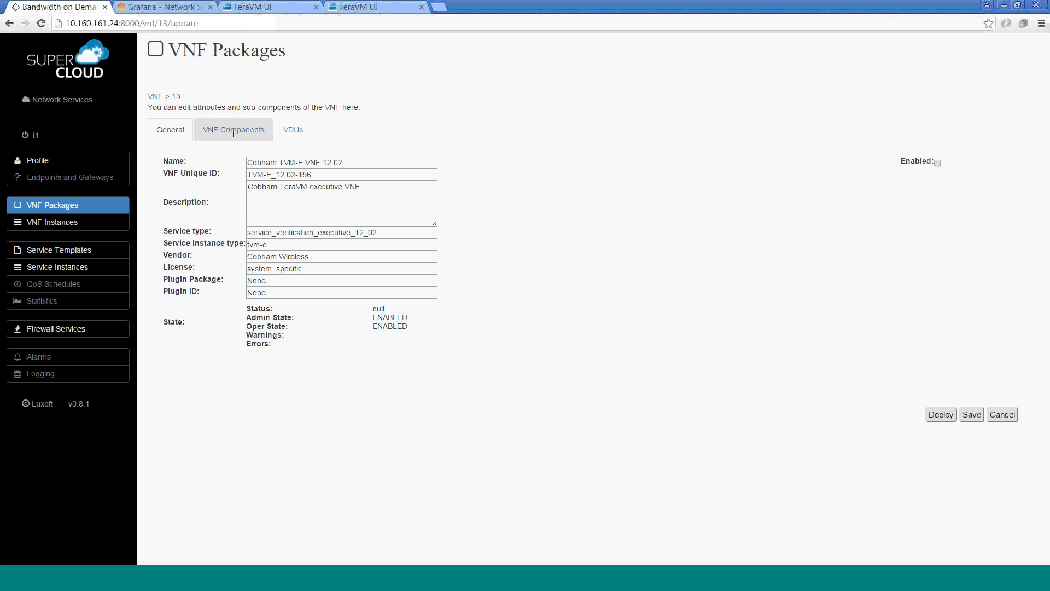
pyautogui.click(233, 130)
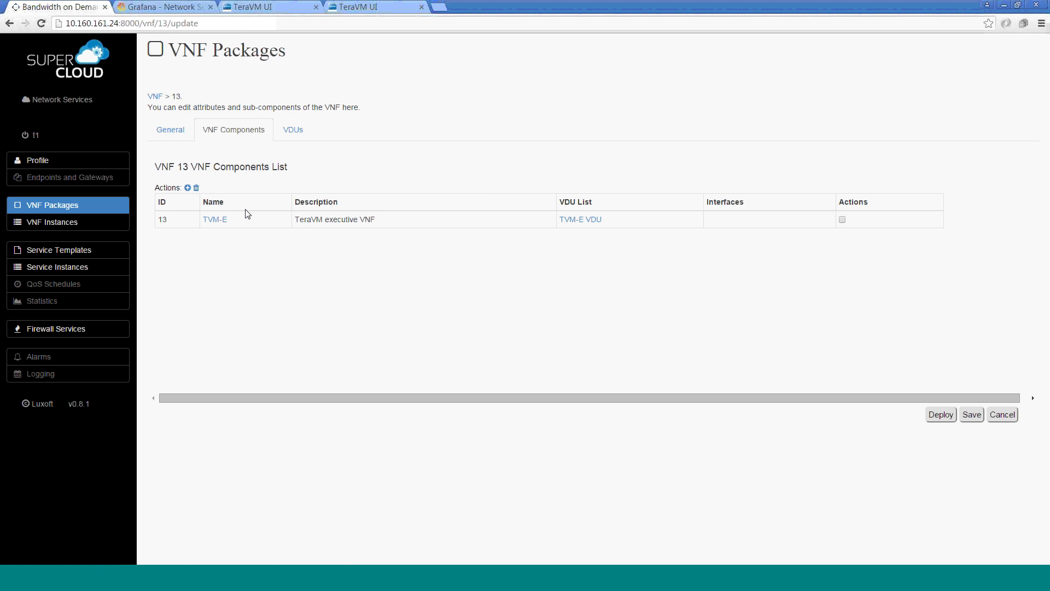
pyautogui.click(579, 218)
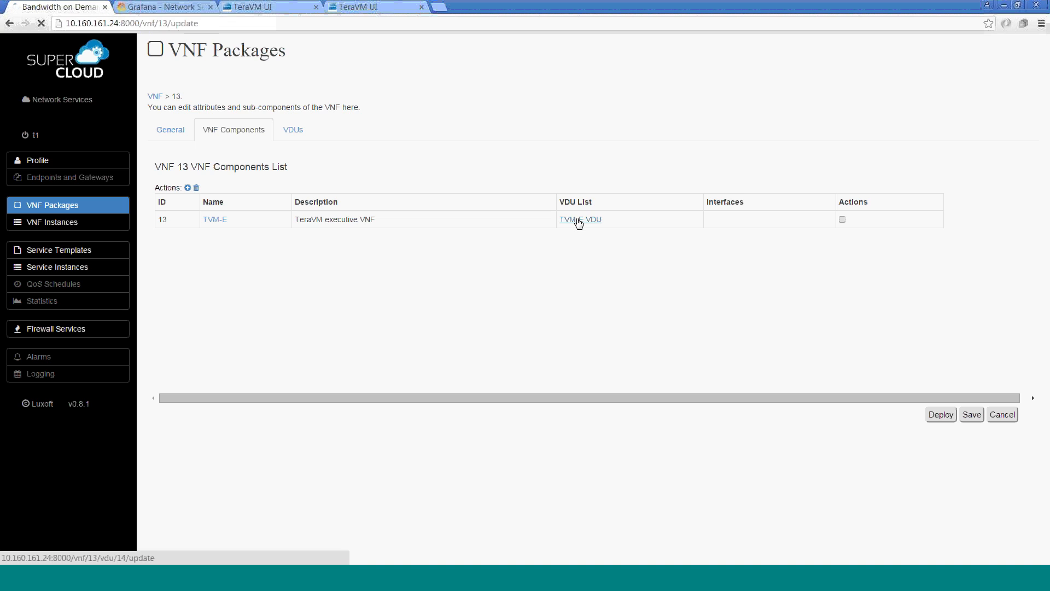
pyautogui.click(579, 218)
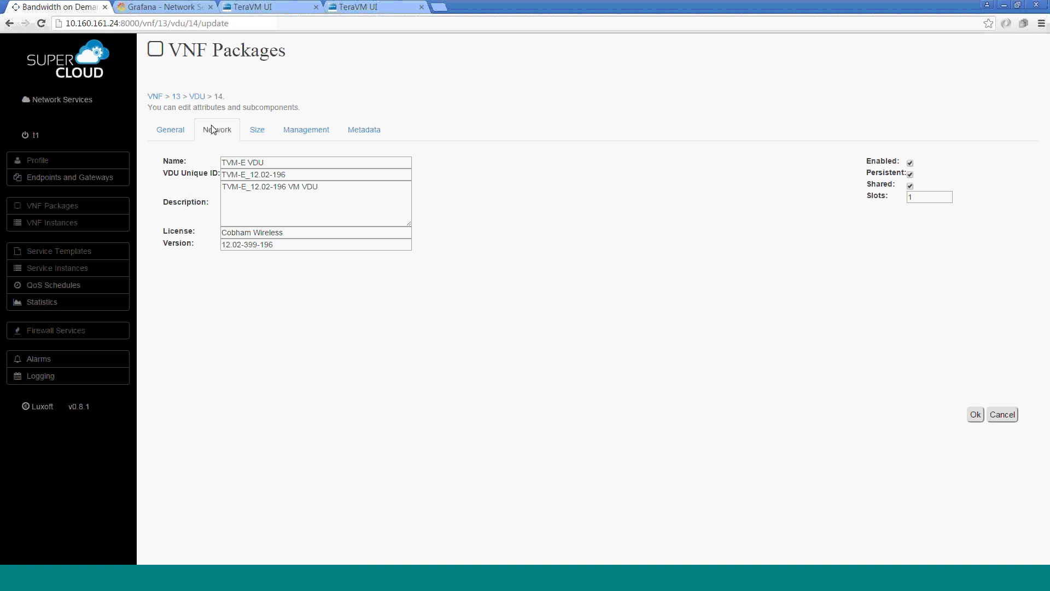
pyautogui.click(257, 129)
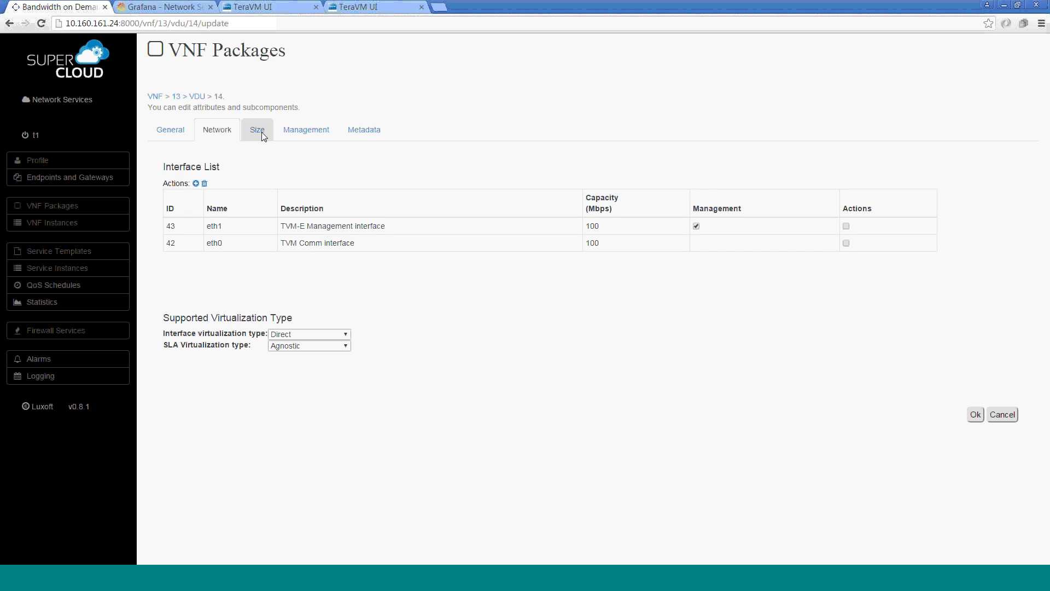
pyautogui.click(257, 129)
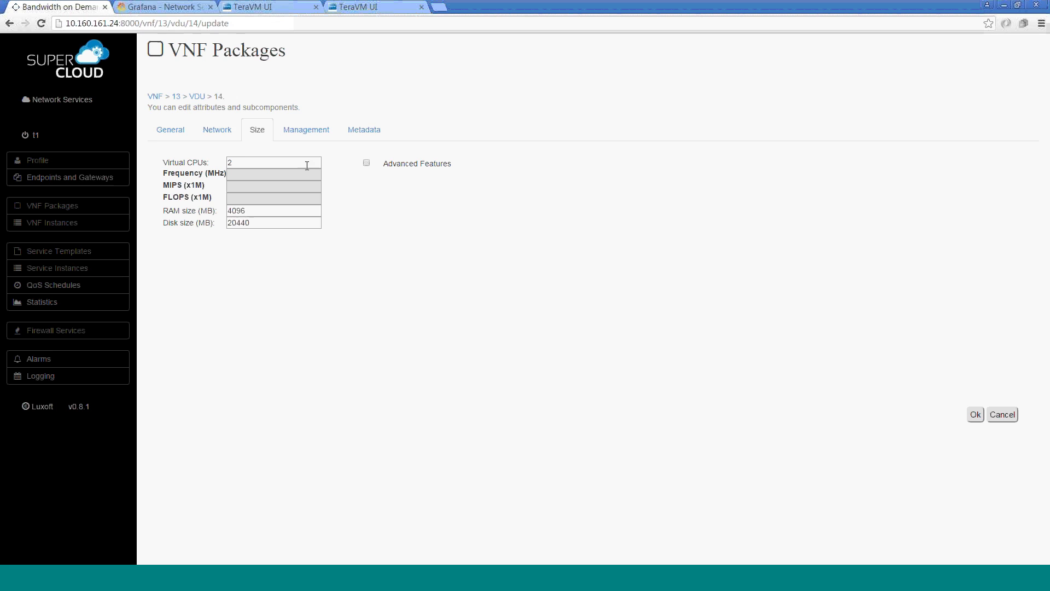
pyautogui.moveTo(67, 206)
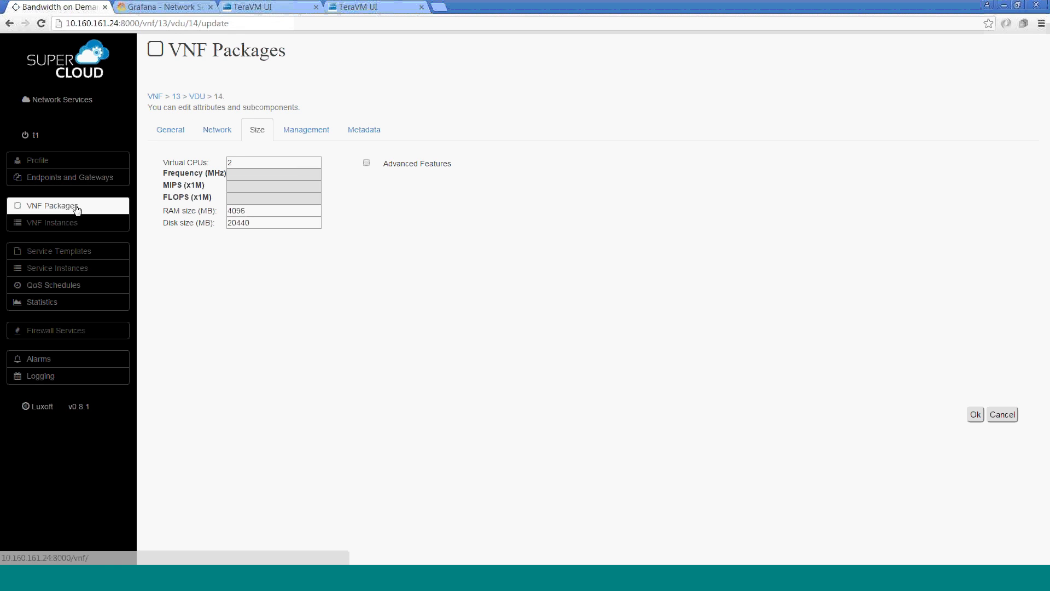
# Reopen the TVME_vnaas_Man template and begin adding a new VNF node.
pyautogui.click(50, 205)
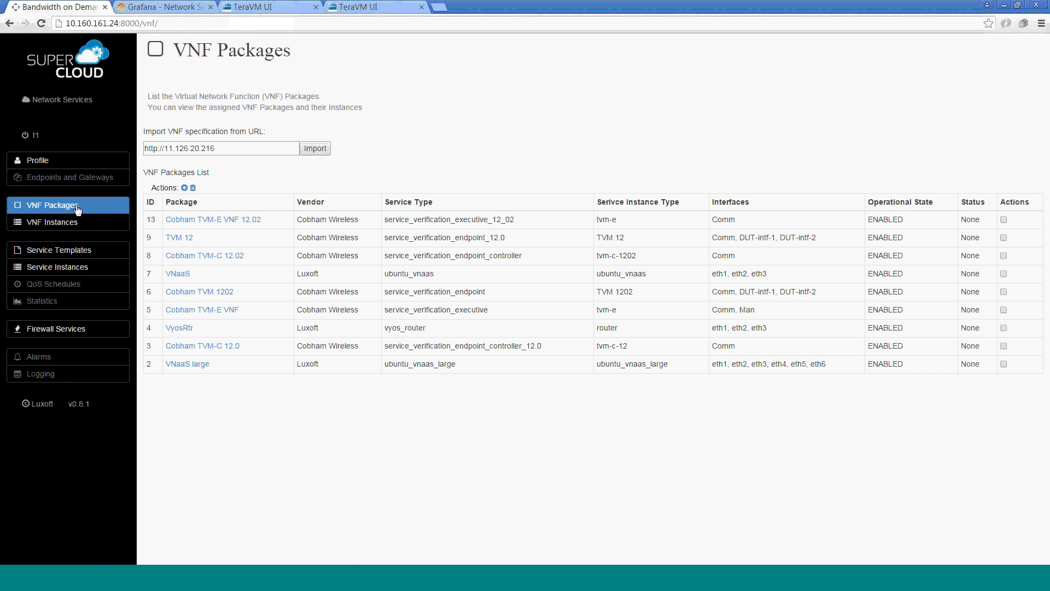
pyautogui.moveTo(57, 266)
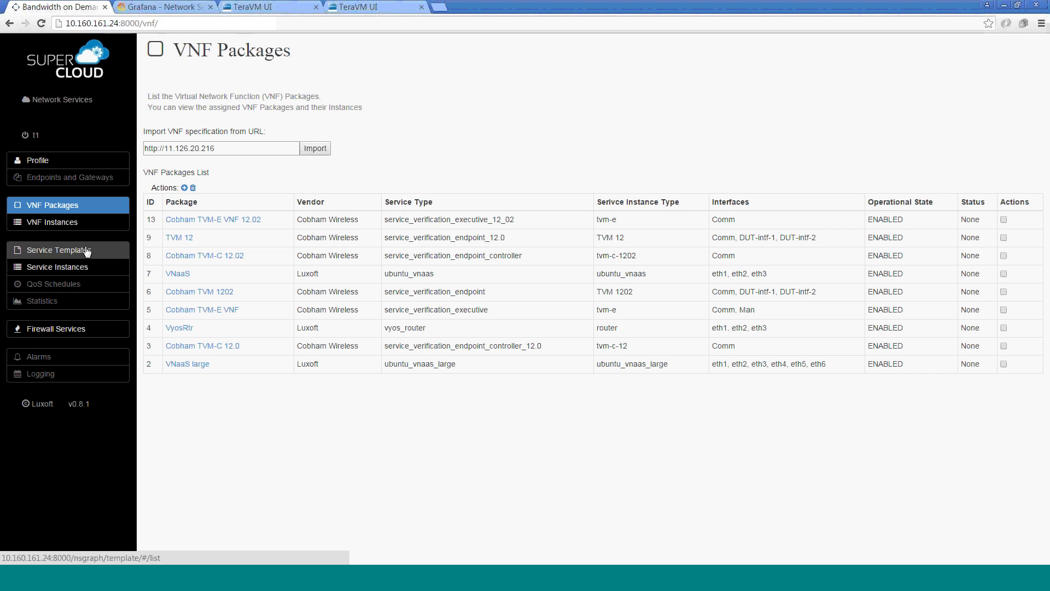
pyautogui.click(59, 250)
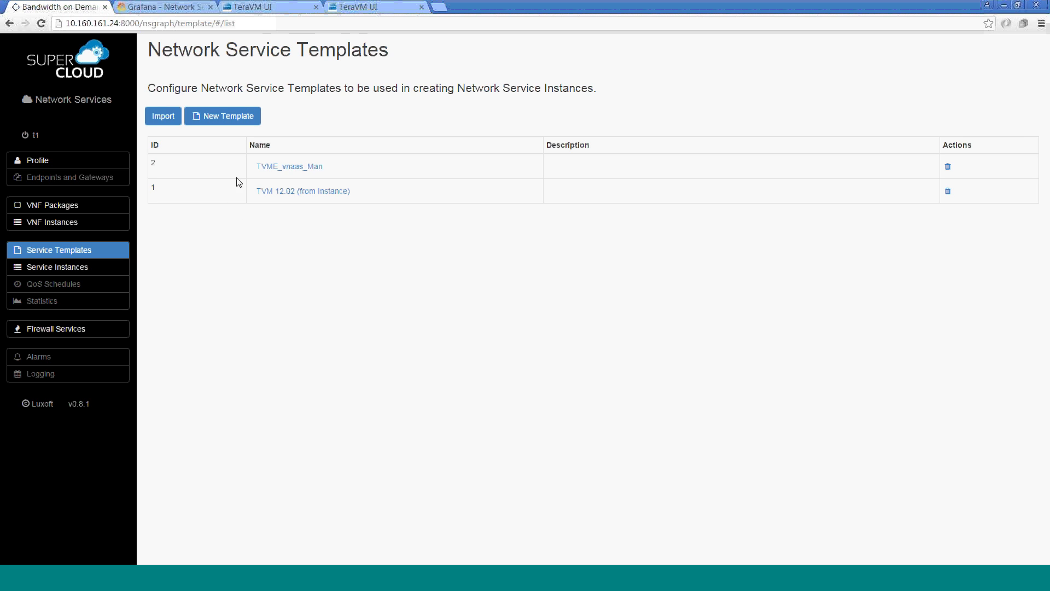
pyautogui.click(288, 166)
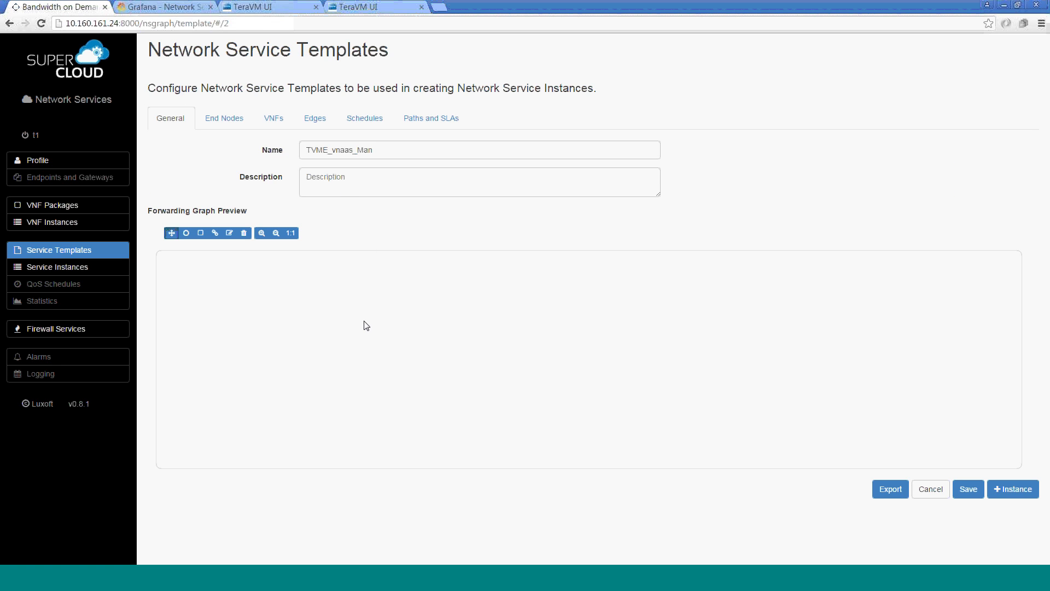
pyautogui.click(200, 233)
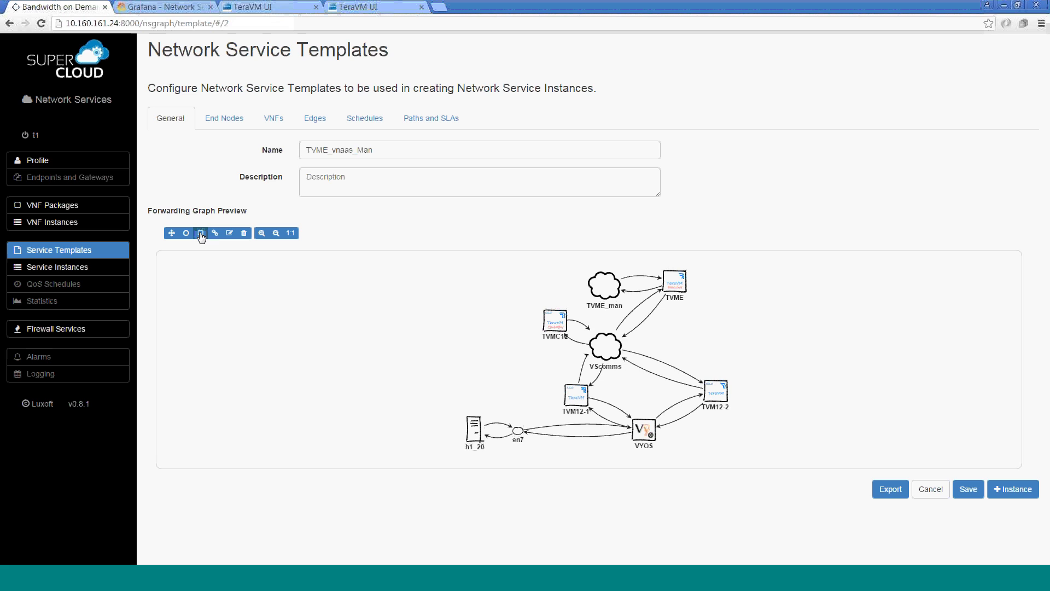
pyautogui.click(201, 233)
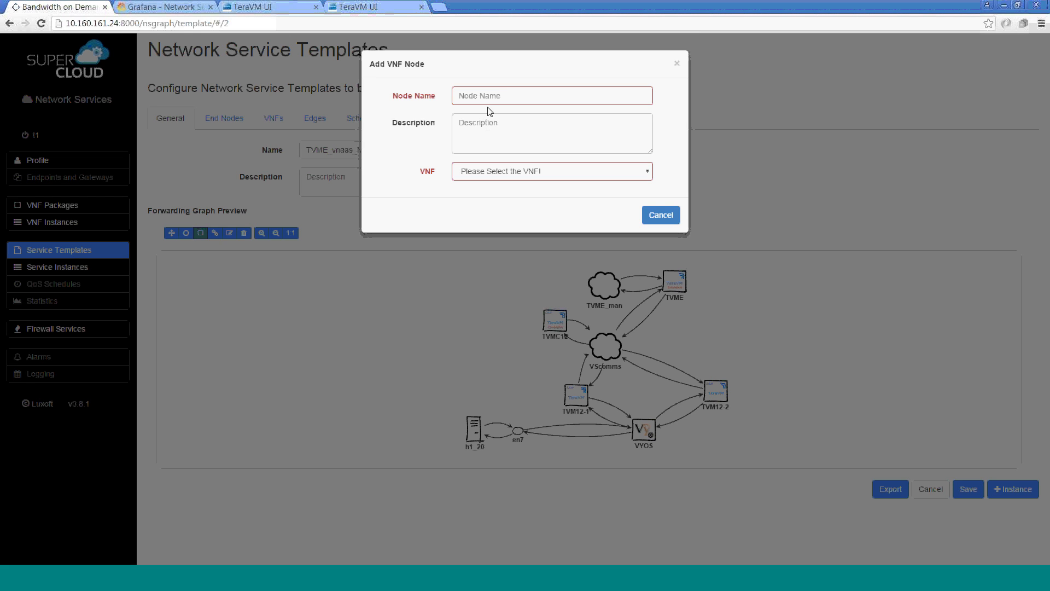
# Add a TVMC node using the Cobham TVM-C 12.0 VNF to the graph.
pyautogui.write('TVMC')
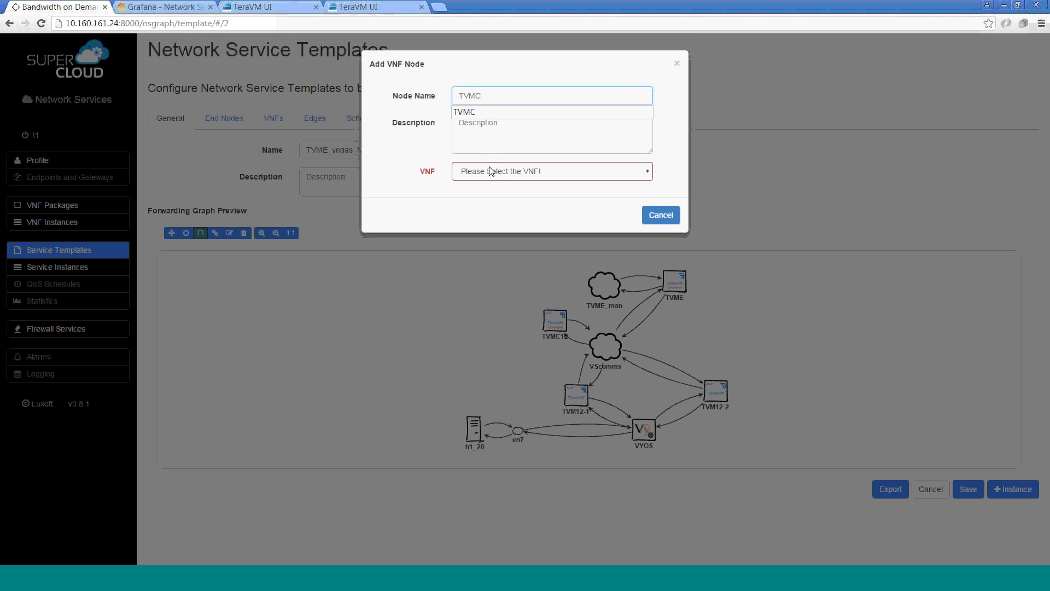
pyautogui.click(550, 170)
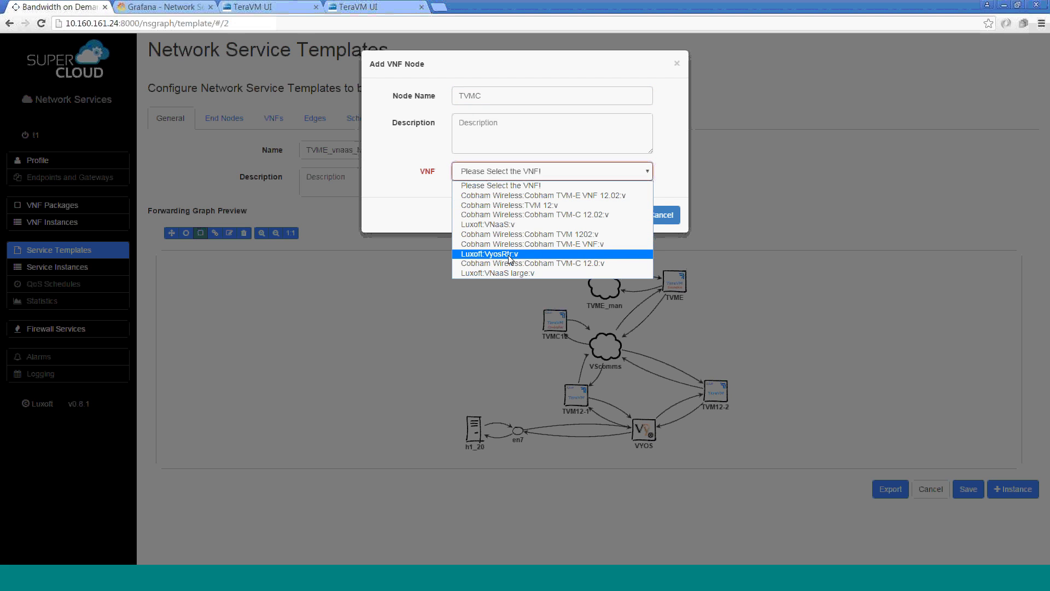
pyautogui.click(532, 263)
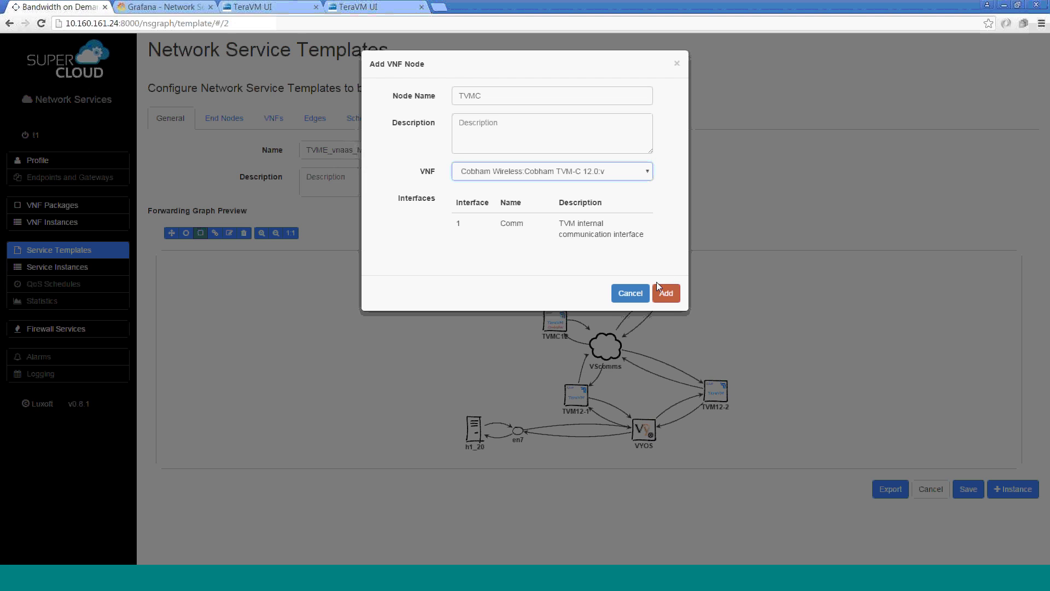
pyautogui.click(665, 295)
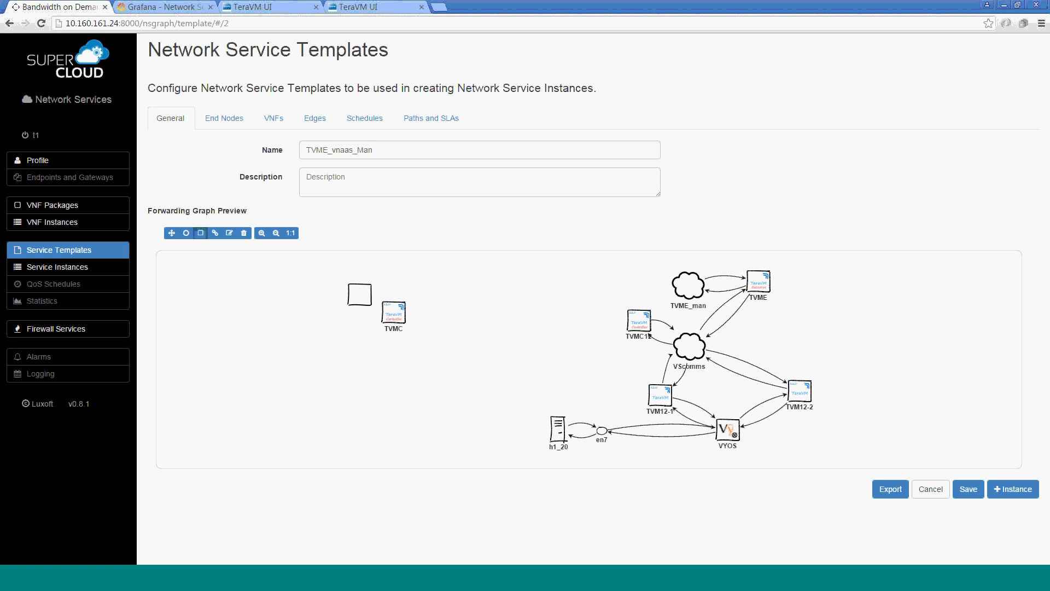
# Draw an edge from the TVMC node to the TVMC12 node.
pyautogui.click(228, 233)
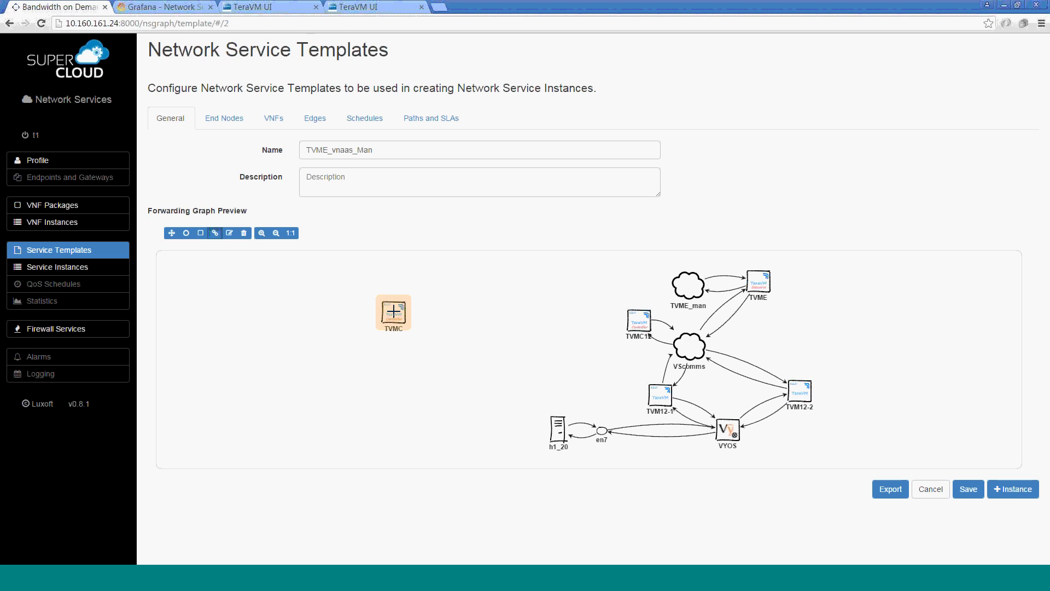
pyautogui.click(393, 312)
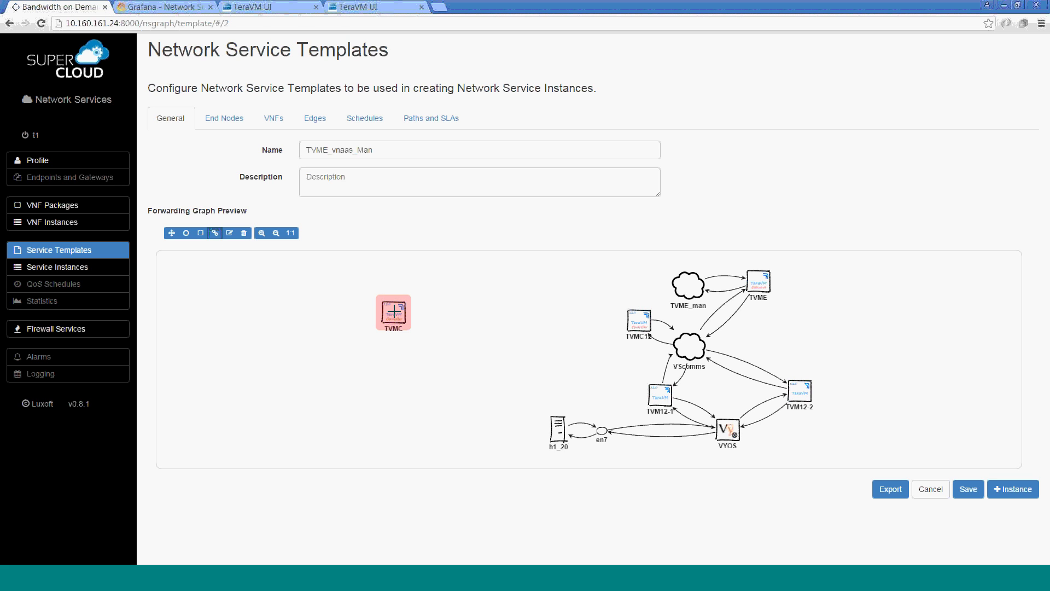
pyautogui.click(638, 319)
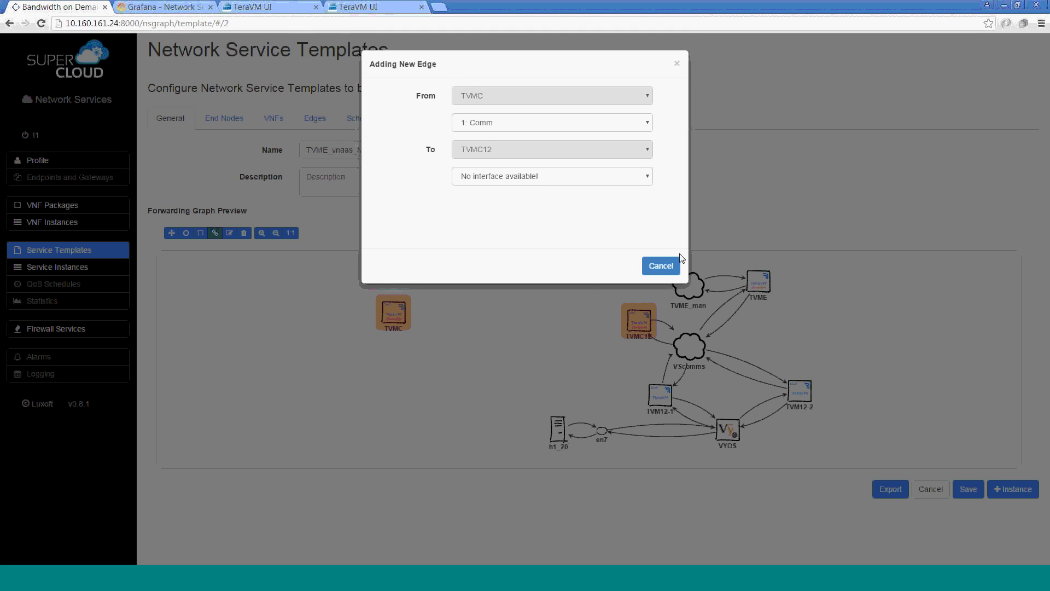
# Abandon the new edge and go to the Network Service Instances list.
pyautogui.click(659, 266)
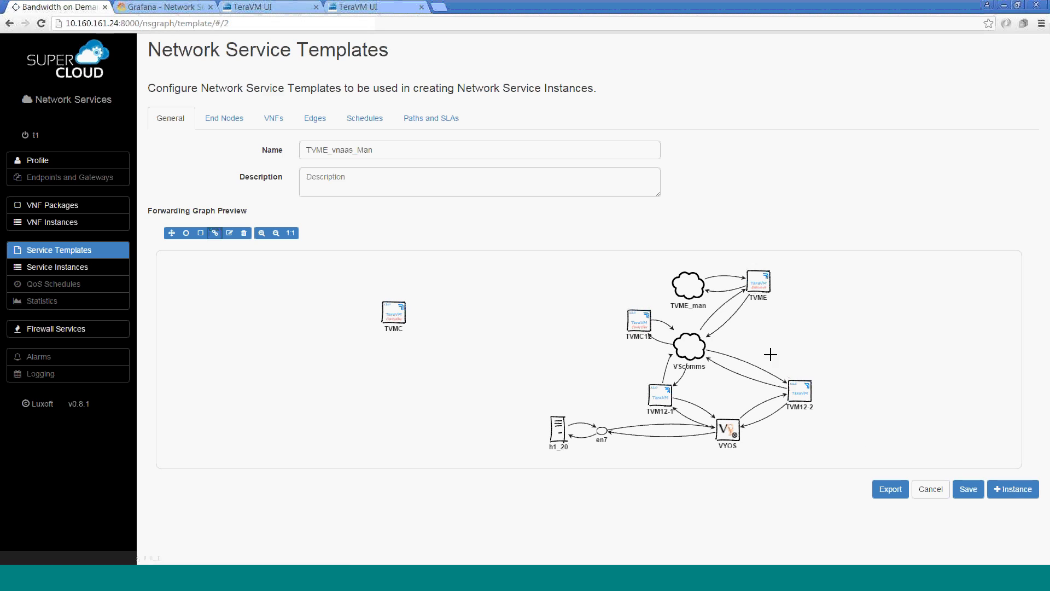
pyautogui.moveTo(643, 305)
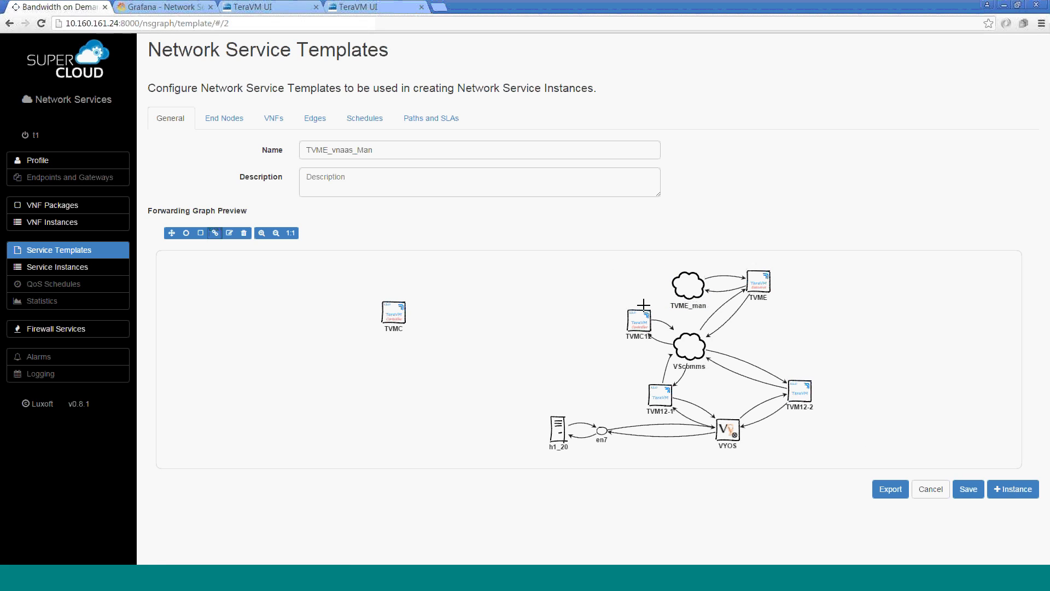
pyautogui.moveTo(173, 188)
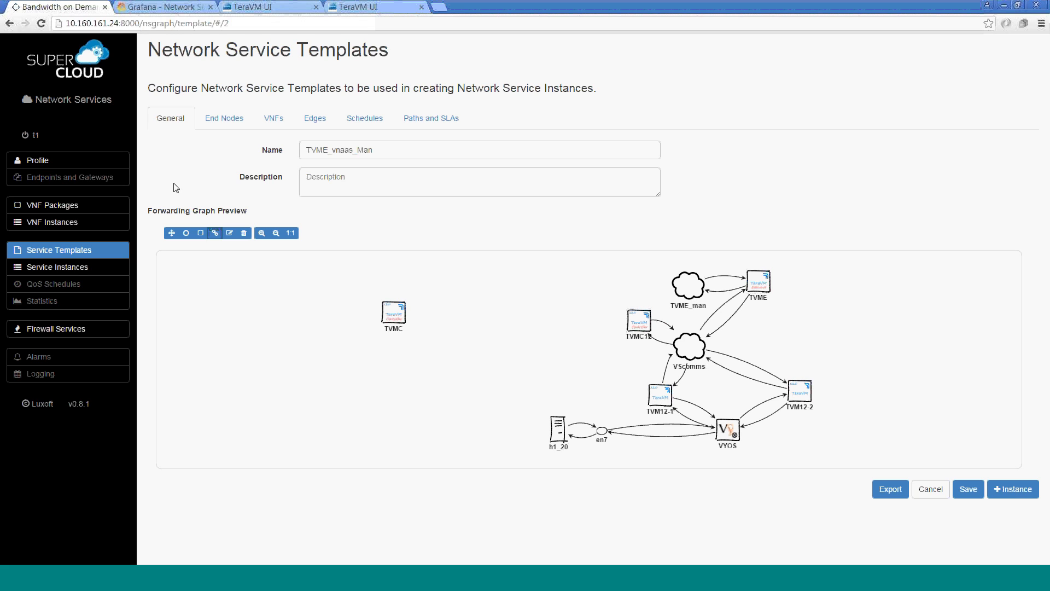
pyautogui.click(57, 267)
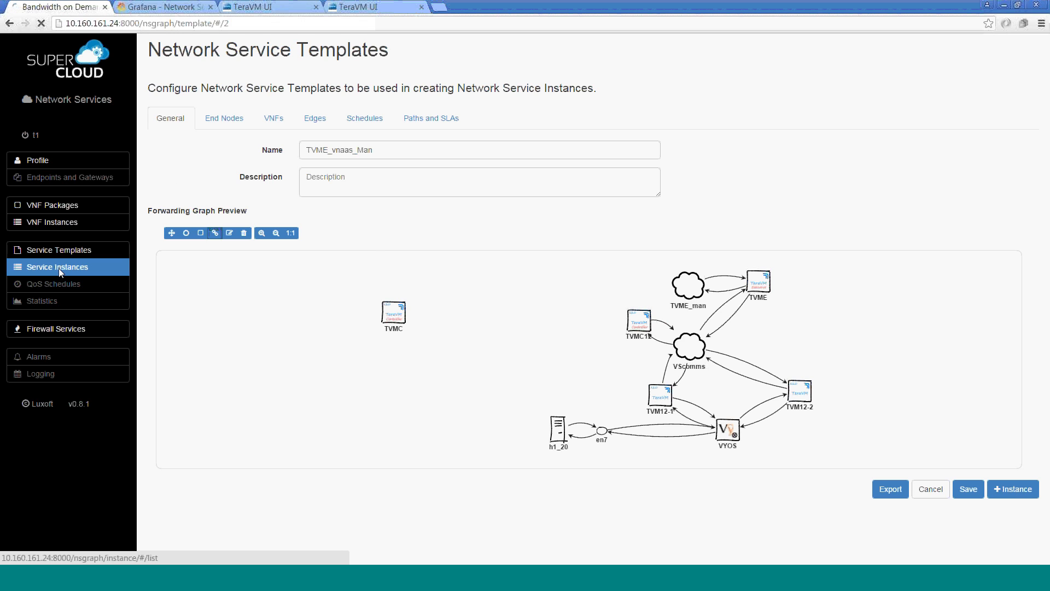
pyautogui.click(57, 266)
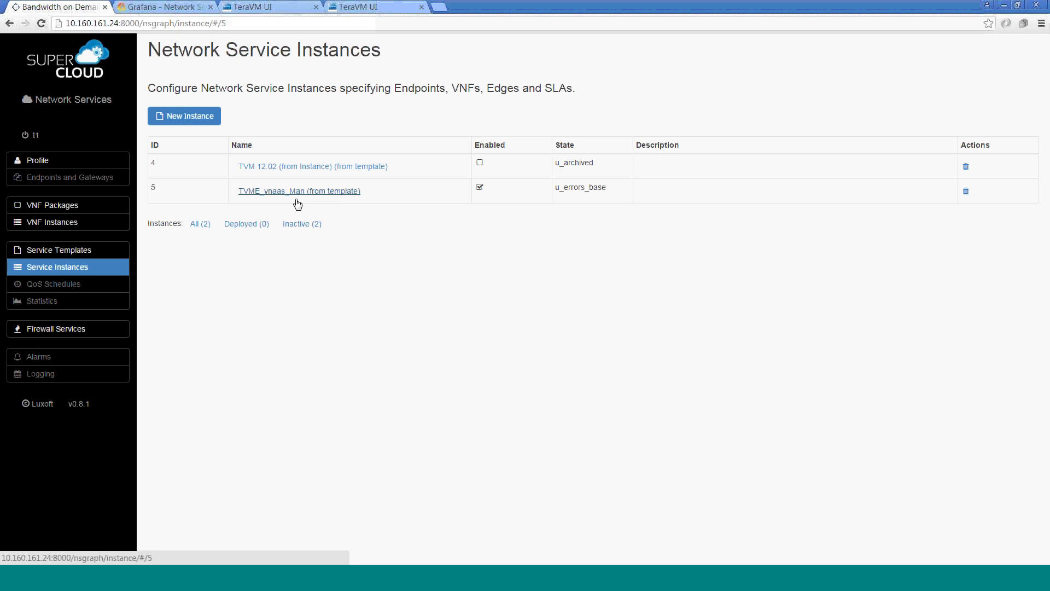
# Open the TVME_vnaas_Man instance and select the en7–VYOS link in its graph.
pyautogui.click(299, 191)
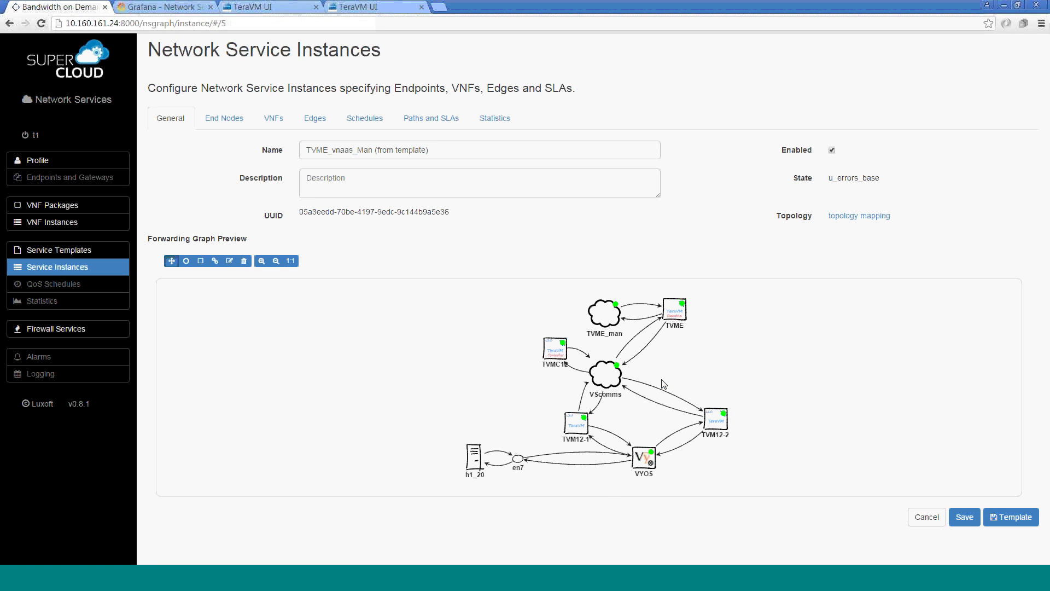
pyautogui.moveTo(699, 302)
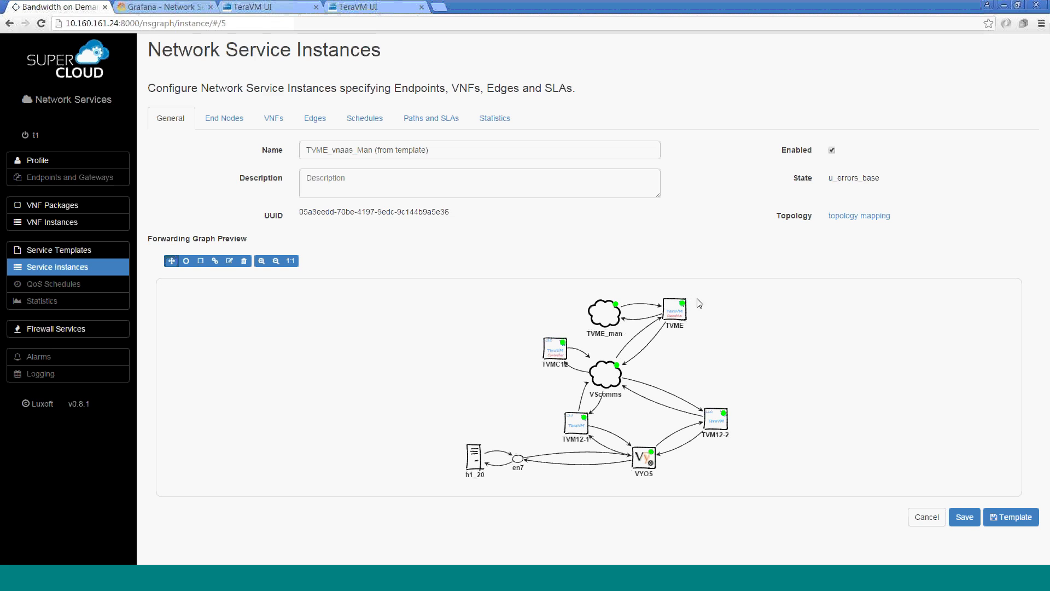
pyautogui.moveTo(665, 233)
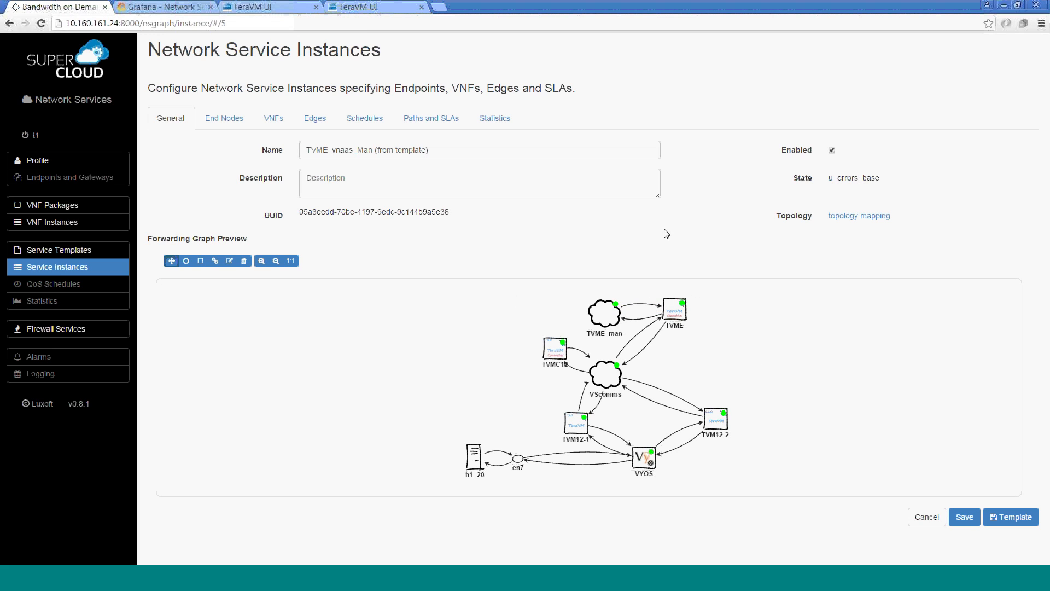
pyautogui.moveTo(472, 435)
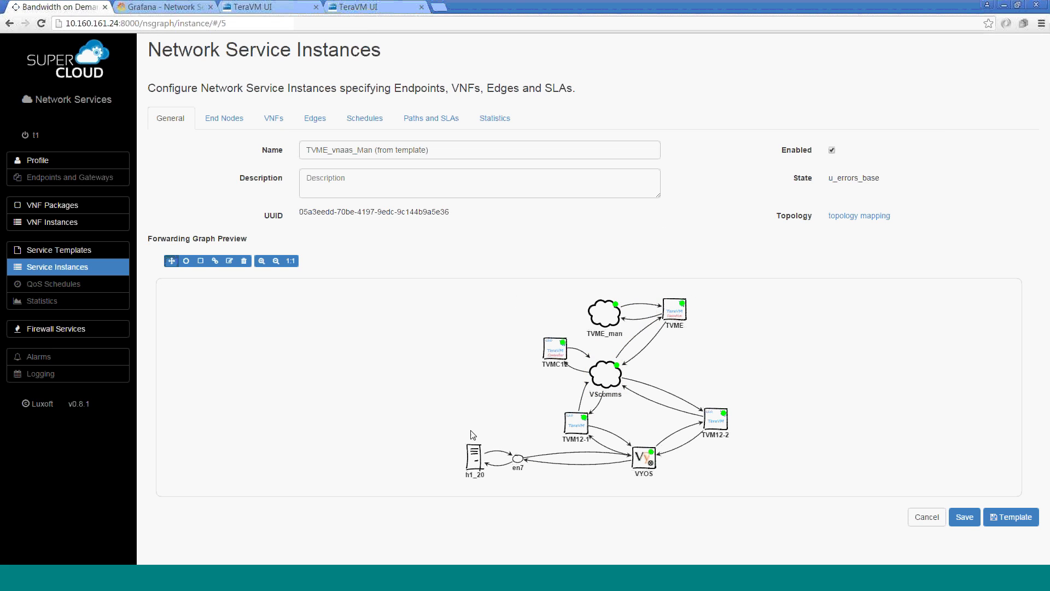
pyautogui.click(575, 423)
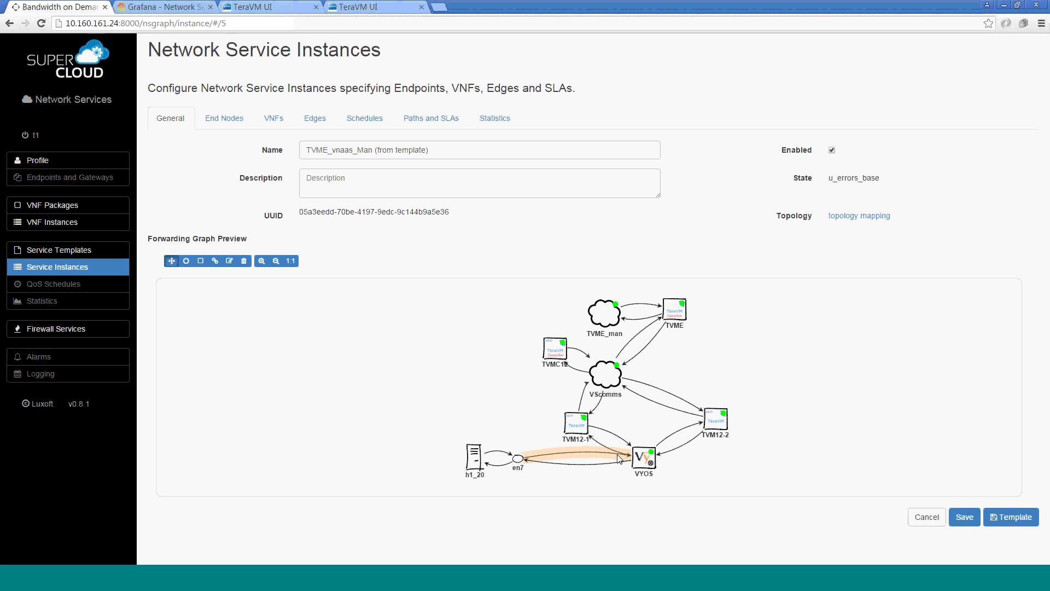
pyautogui.click(261, 7)
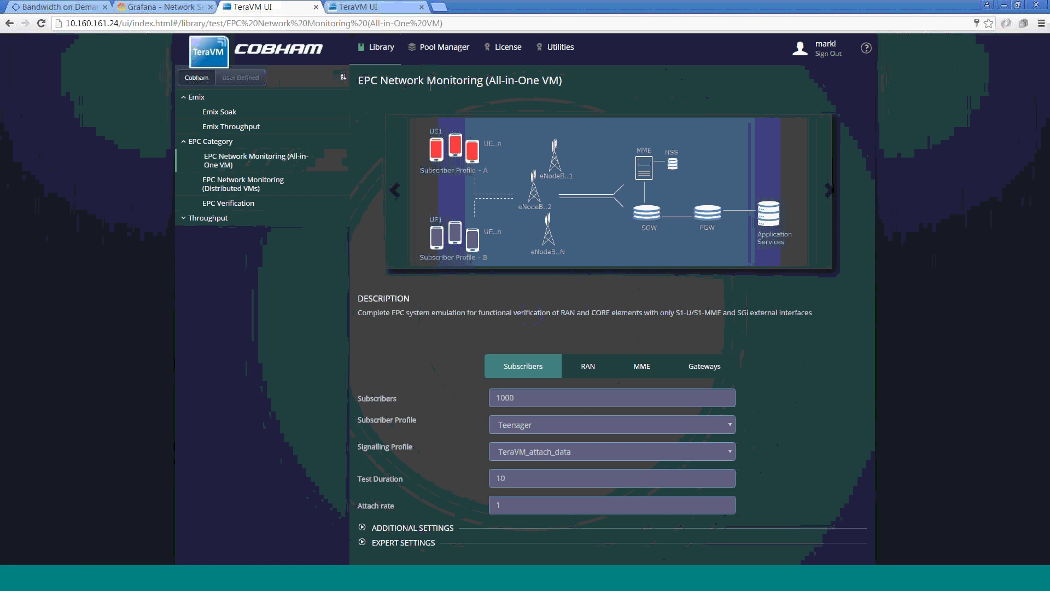
pyautogui.moveTo(639, 297)
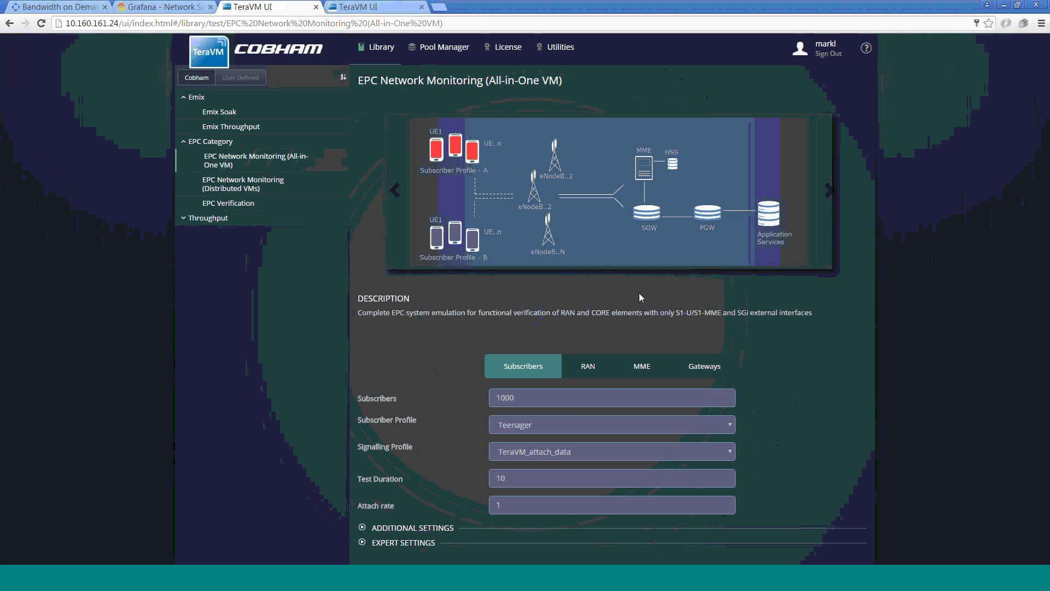
pyautogui.moveTo(582, 472)
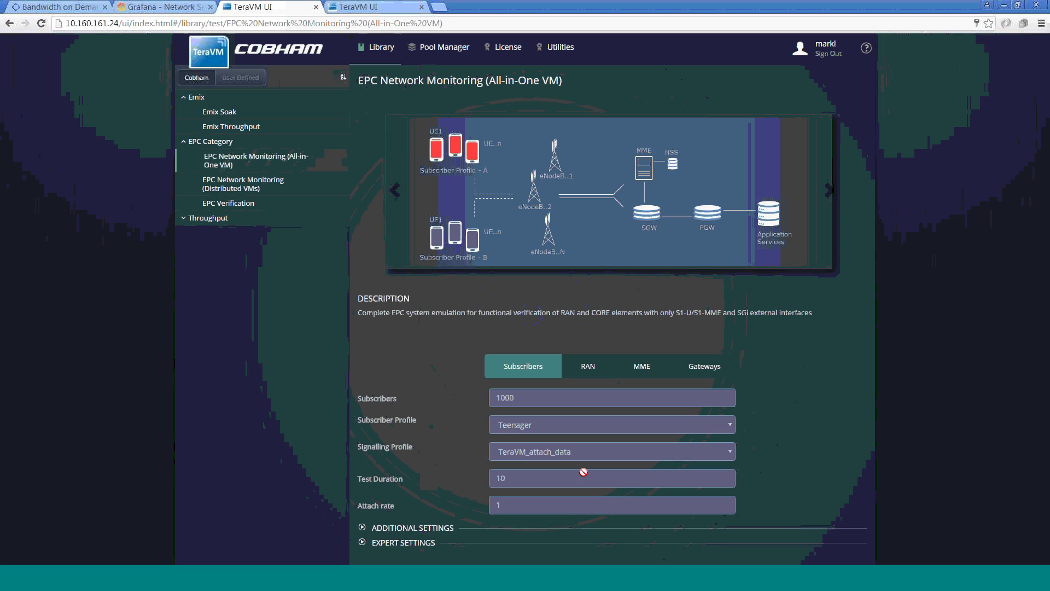
pyautogui.moveTo(764, 233)
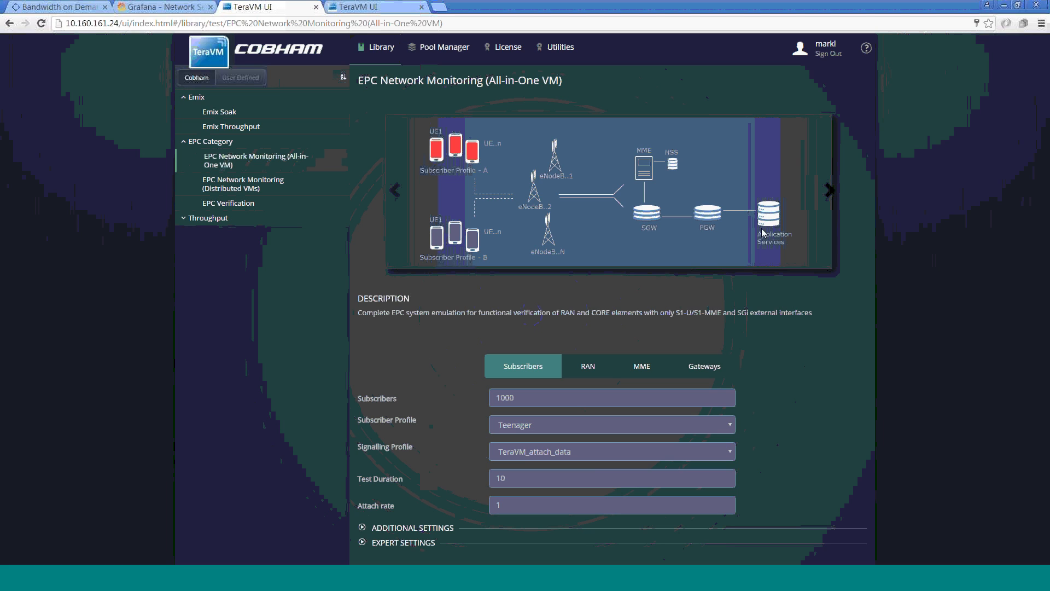
pyautogui.moveTo(745, 239)
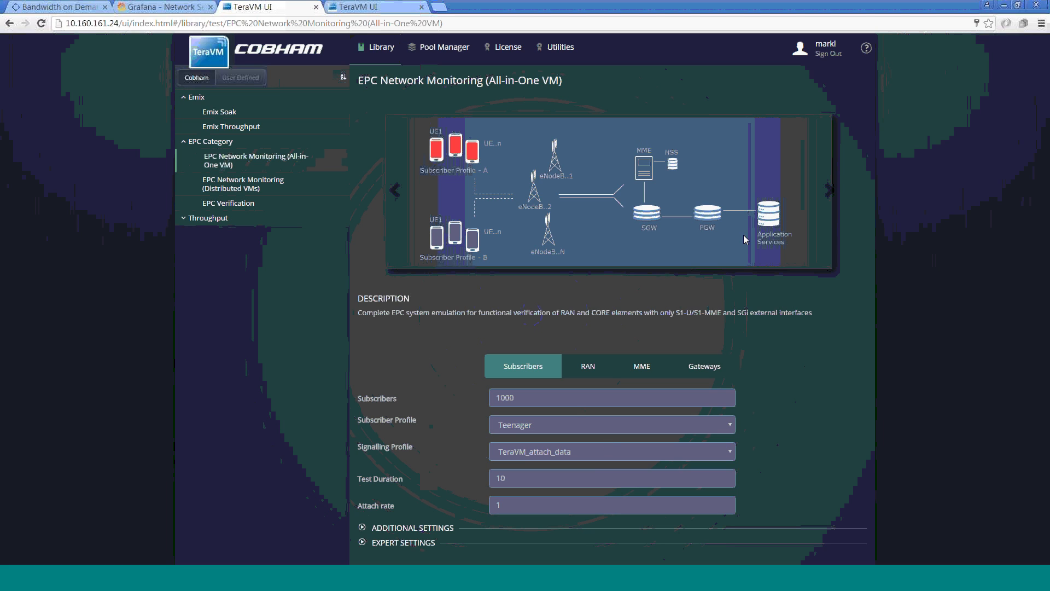
# View the EPC Network Monitoring RAN settings, then switch to the running NFVdemo results.
pyautogui.click(585, 366)
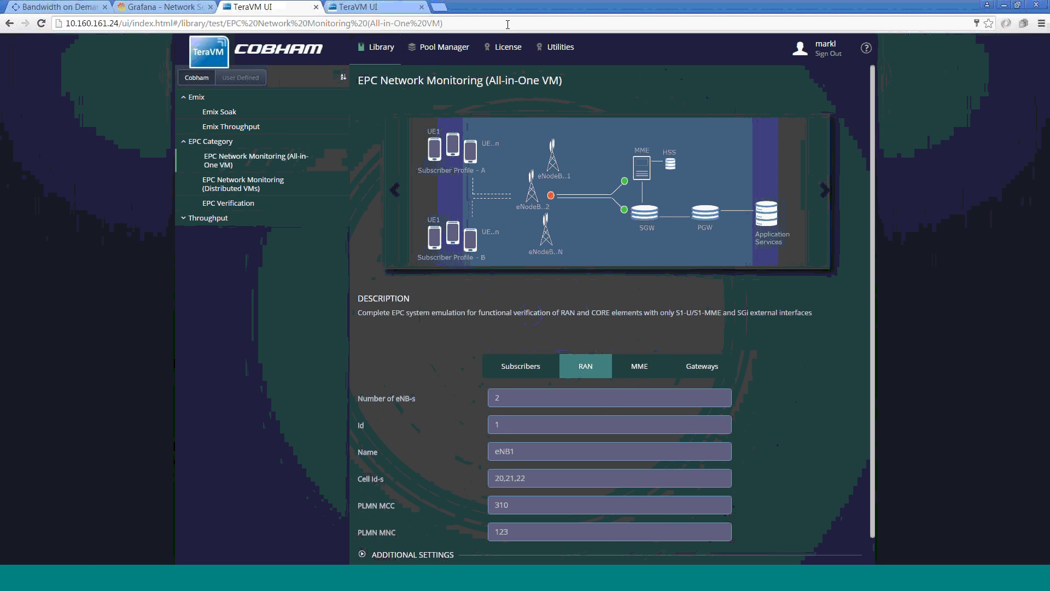
pyautogui.click(365, 7)
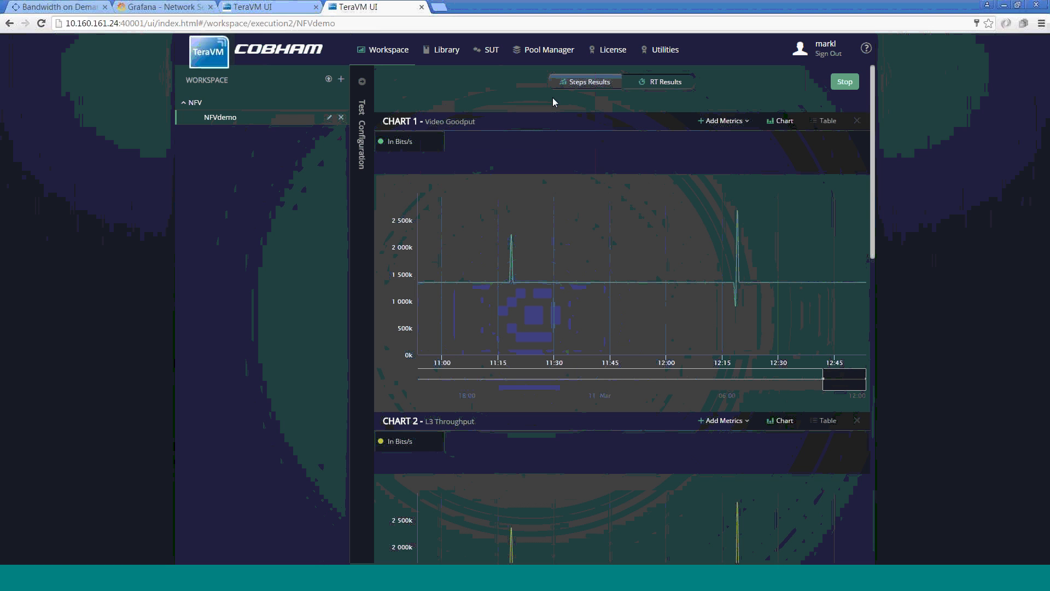
pyautogui.moveTo(486, 185)
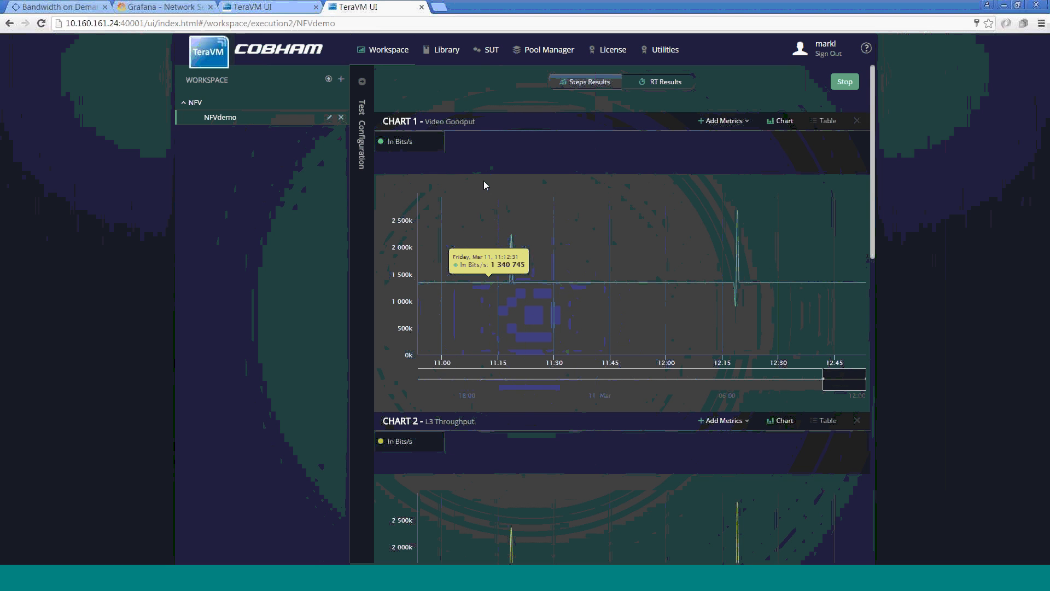
# Scroll through the NFVdemo goodput and throughput charts.
pyautogui.scroll(-3)
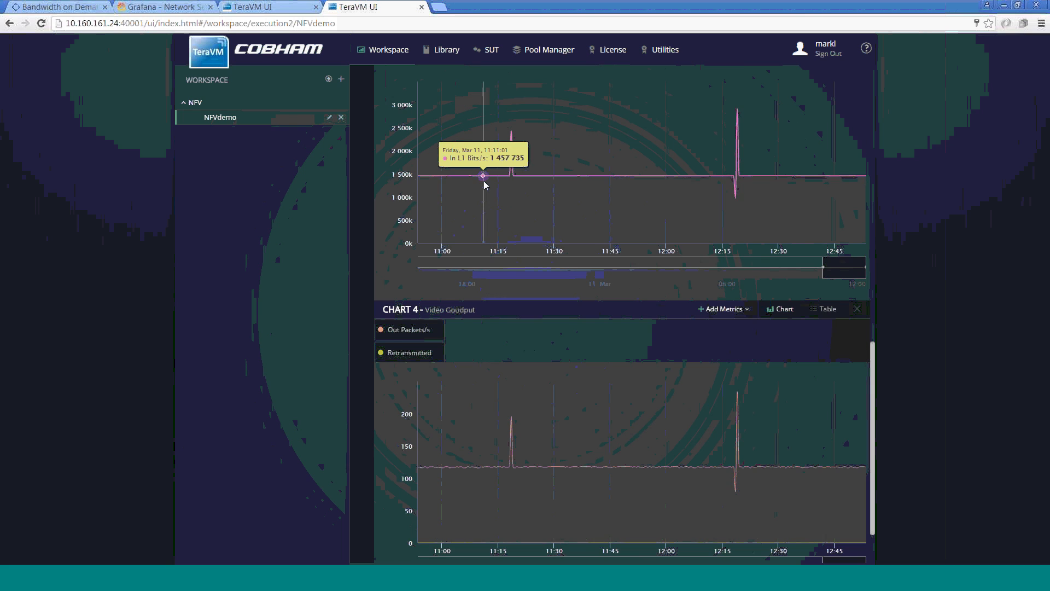
pyautogui.scroll(-3)
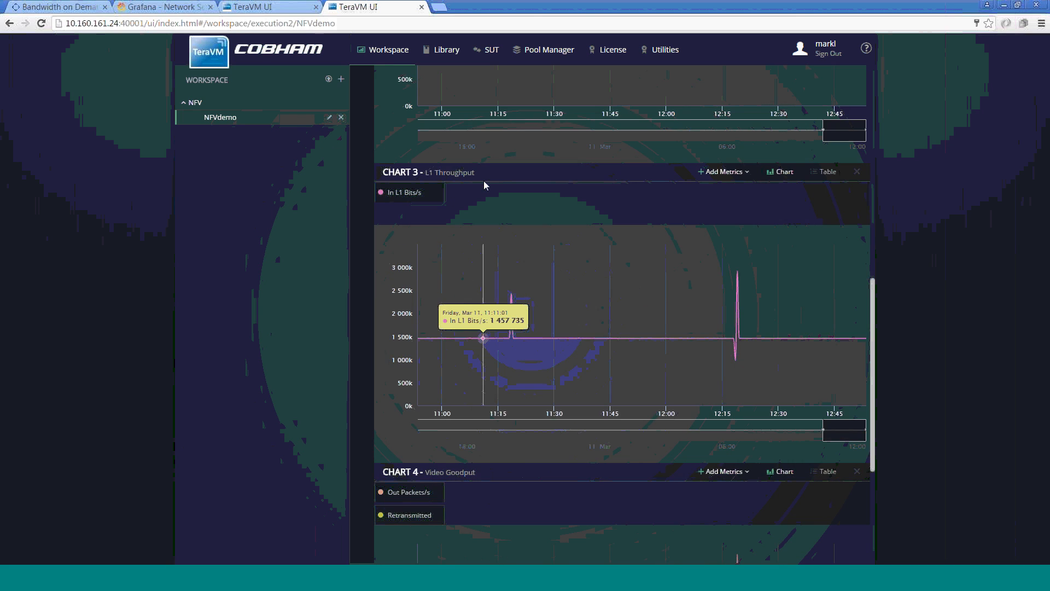
pyautogui.scroll(3)
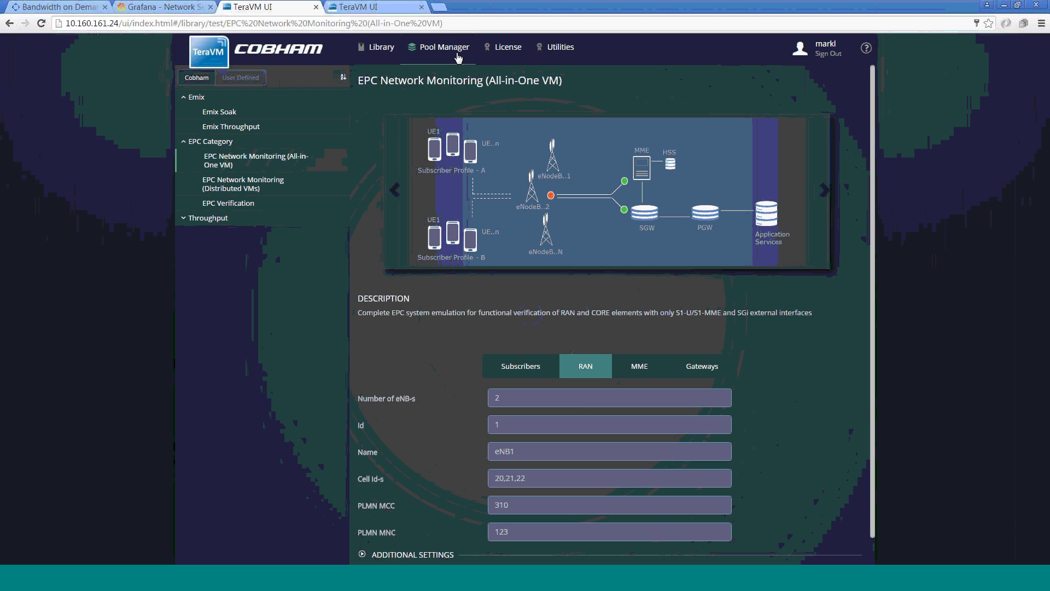
# Open the Pool Manager dashboard listing test modules 163 and 164.
pyautogui.click(442, 47)
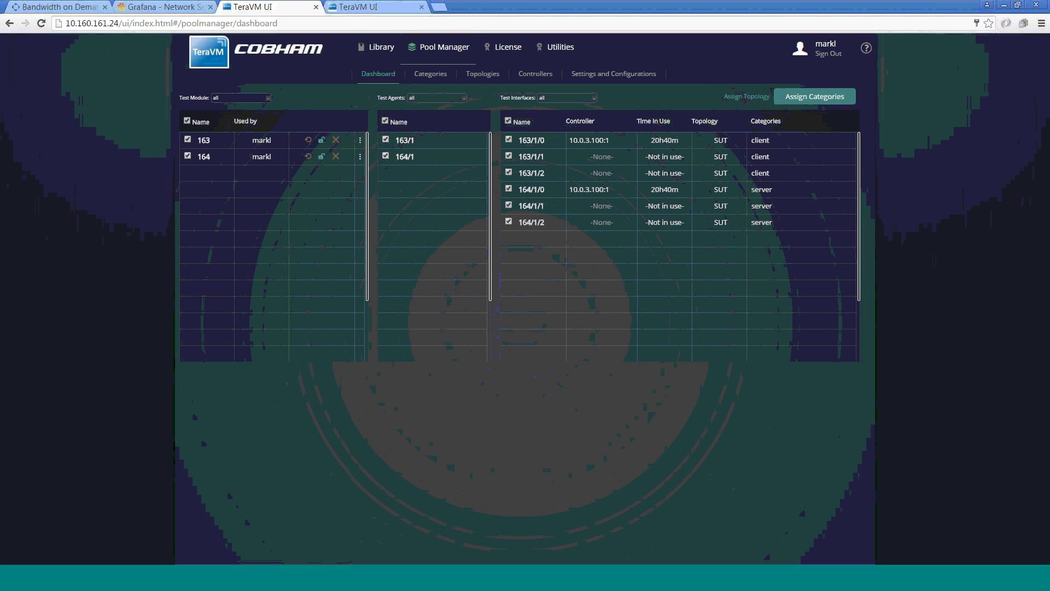
pyautogui.moveTo(608, 202)
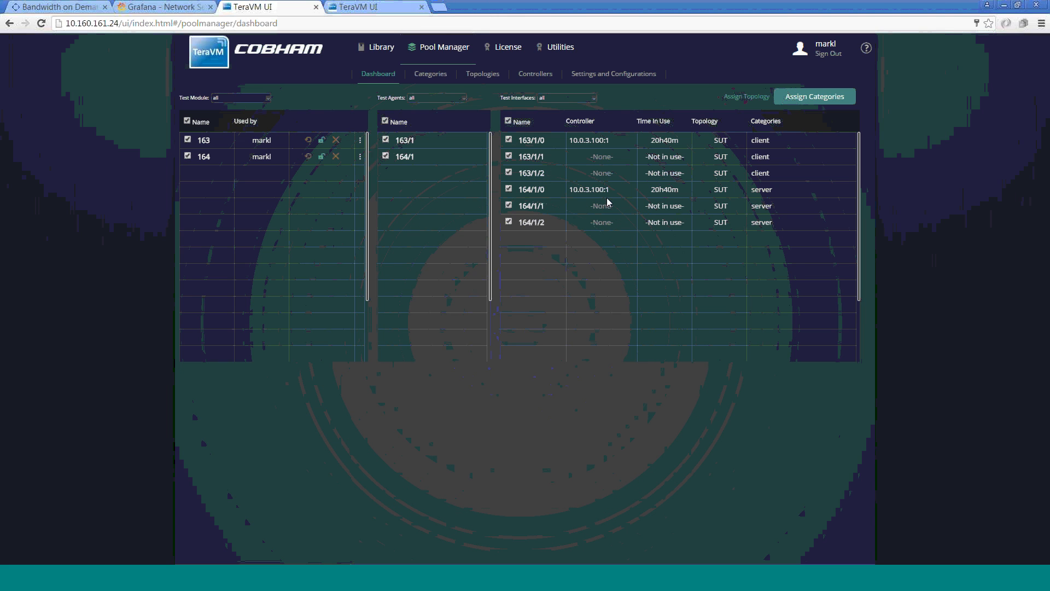
pyautogui.moveTo(595, 168)
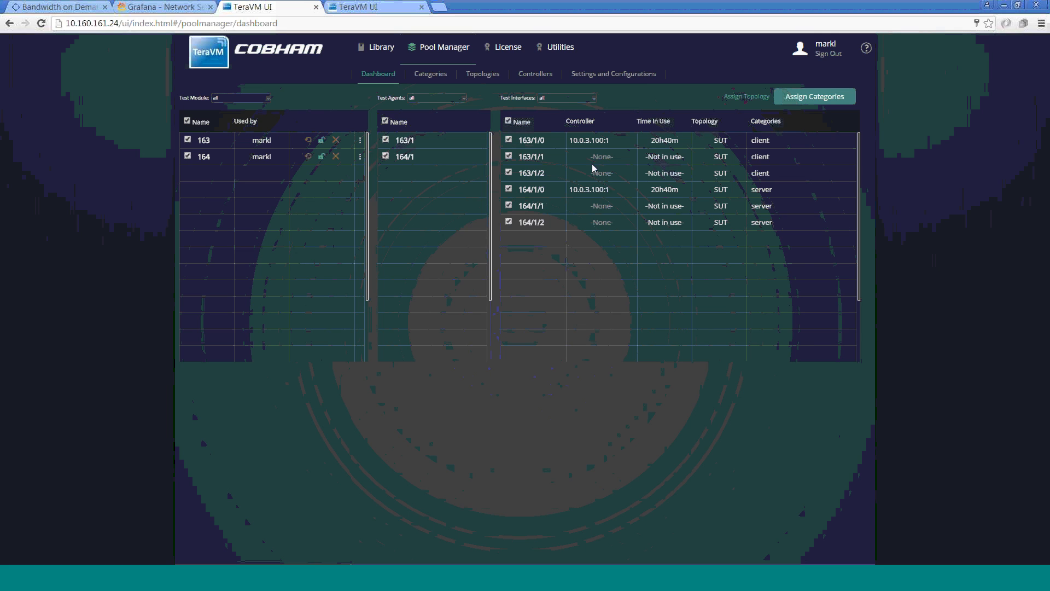
pyautogui.moveTo(557, 190)
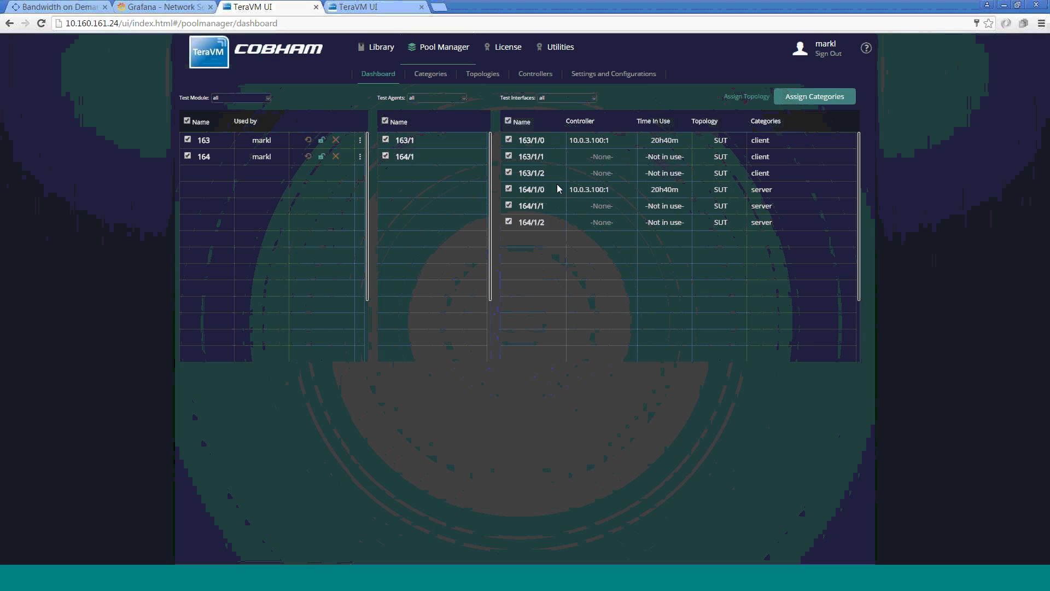
pyautogui.moveTo(83, 24)
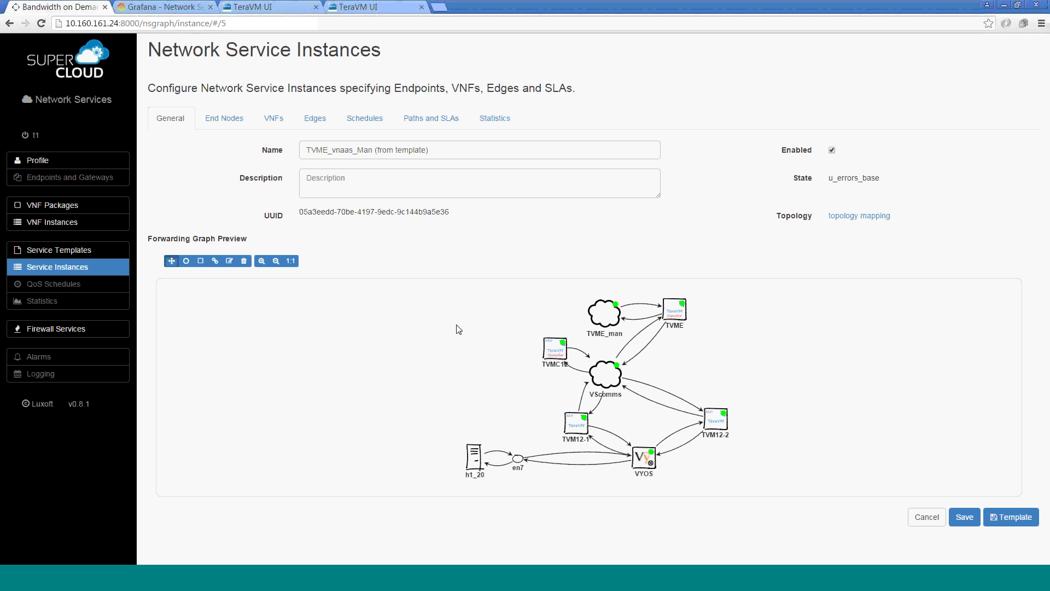
pyautogui.moveTo(454, 280)
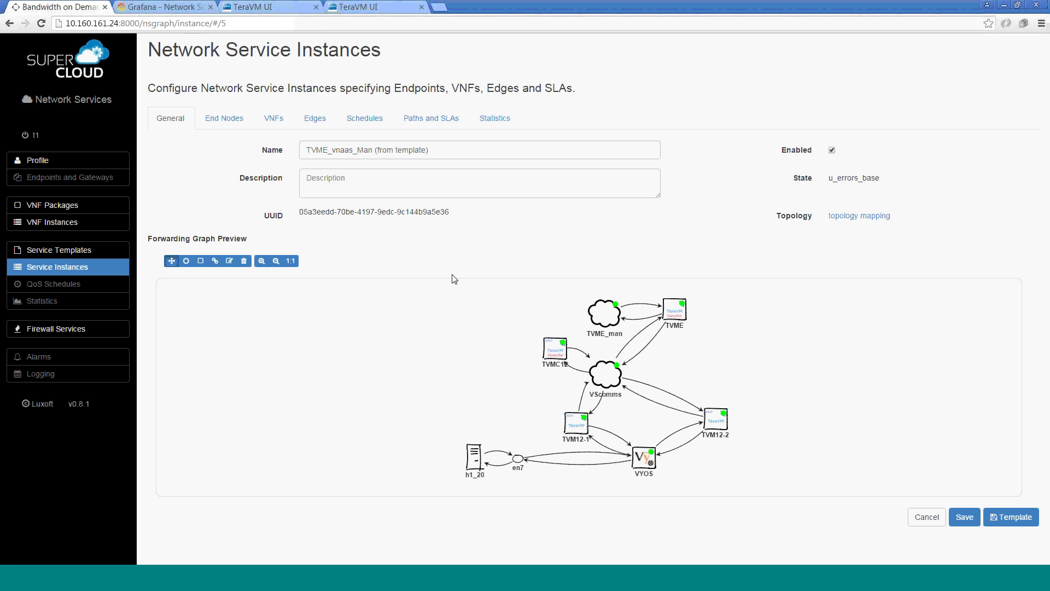
pyautogui.moveTo(487, 175)
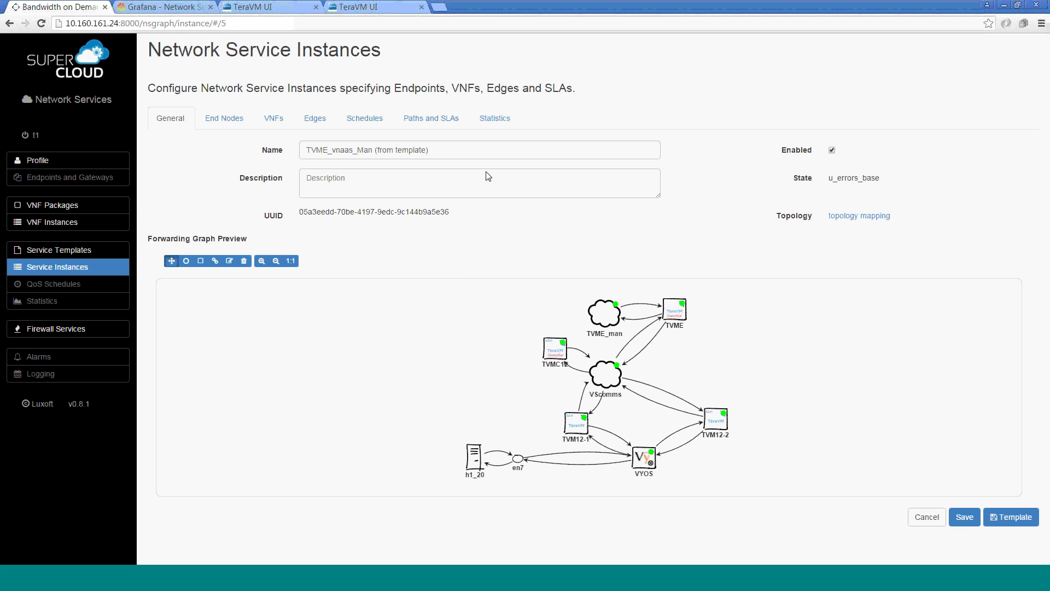
# View per-VNF running status in Statistics and follow the VYOS row's monitoring link into Grafana.
pyautogui.click(494, 118)
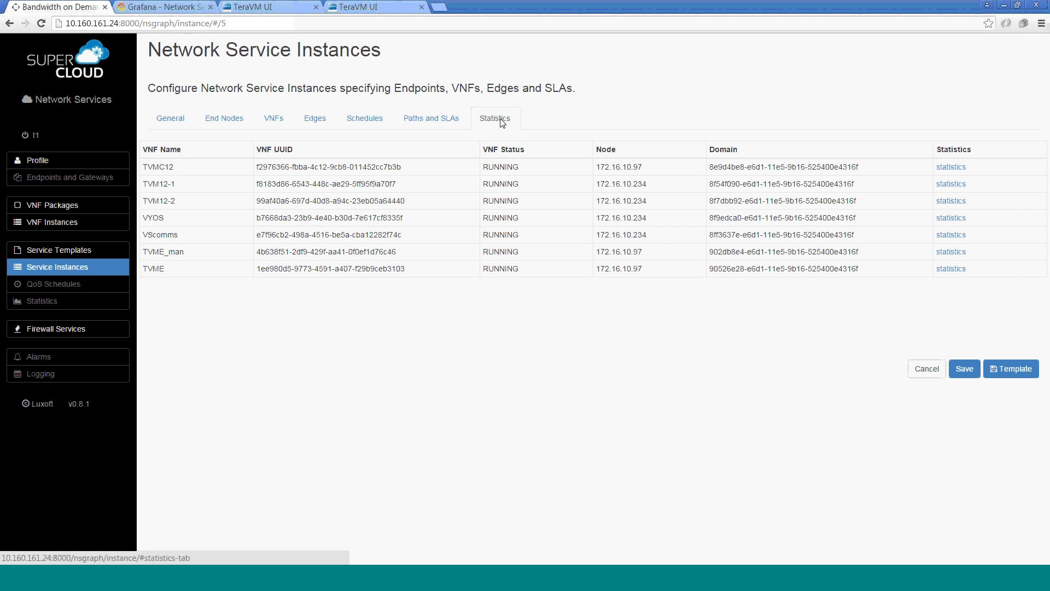
pyautogui.moveTo(531, 230)
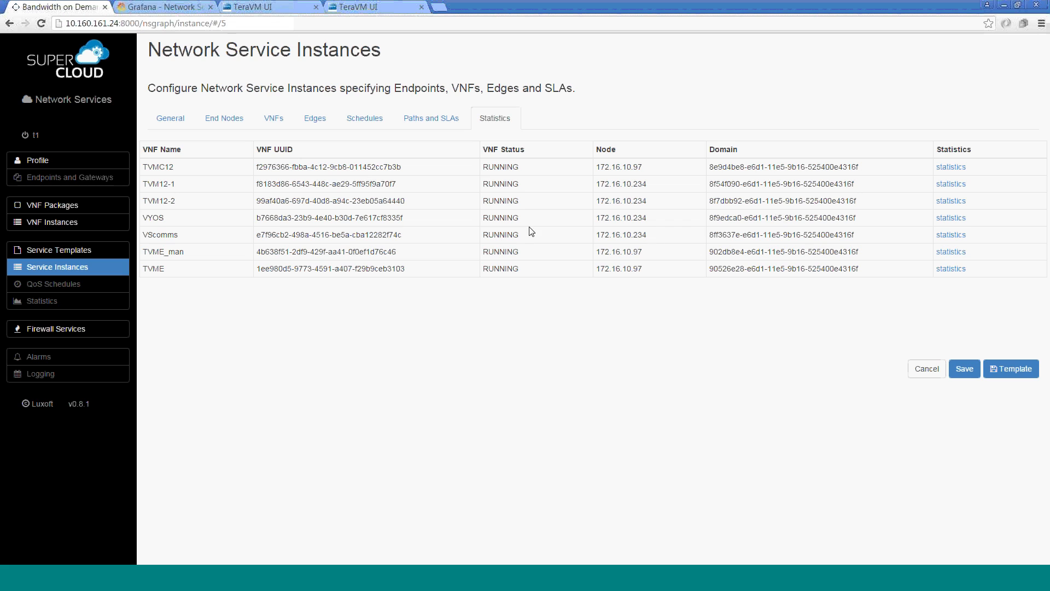
pyautogui.moveTo(951, 218)
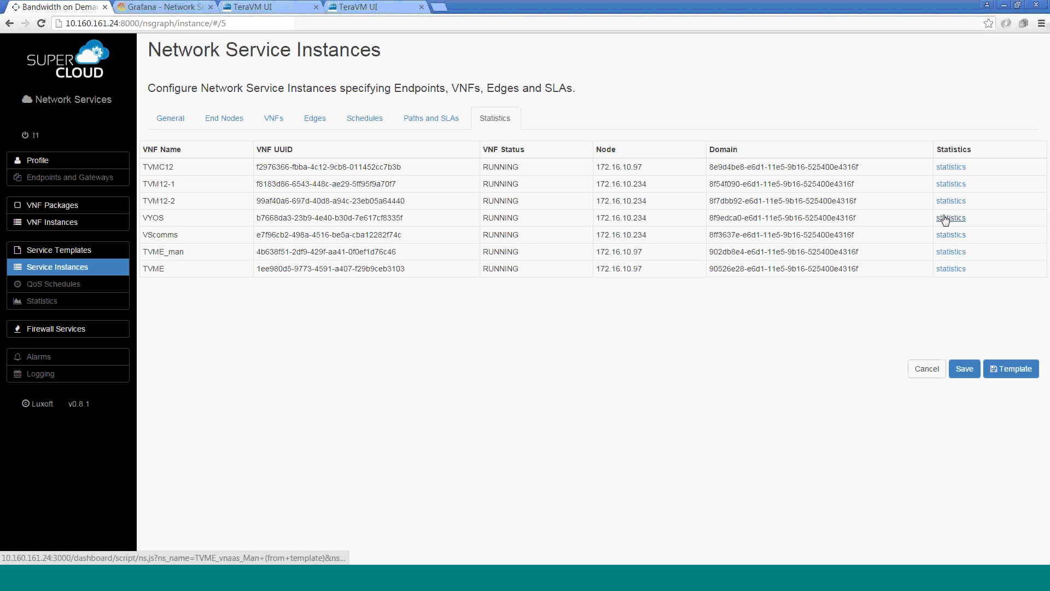
pyautogui.click(950, 218)
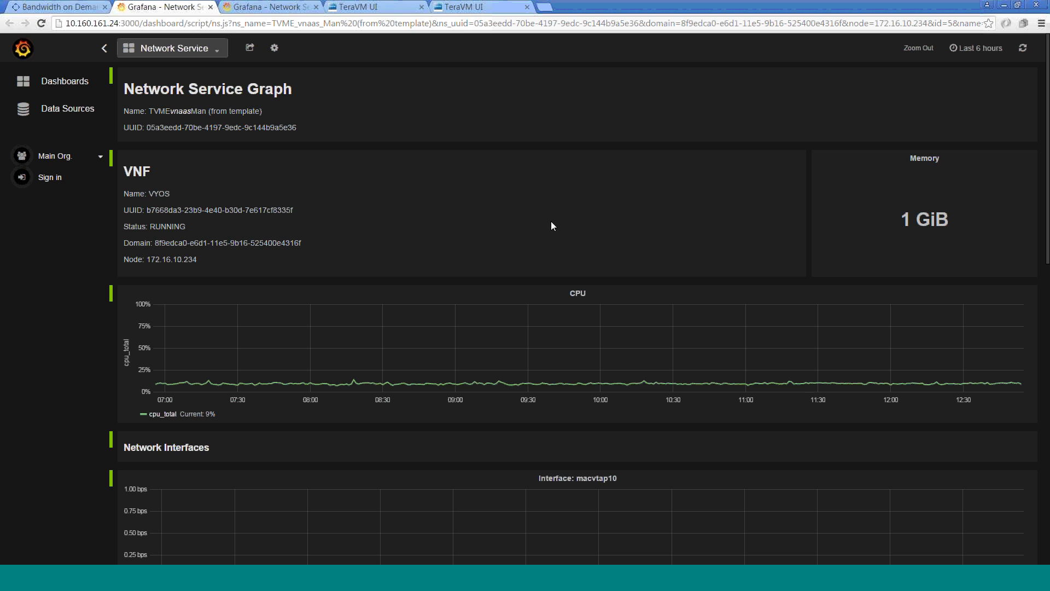
# Review VYOS's CPU, interface traffic (~3.2 Mbps on macvtap8/9) and disk panels, returning to the summary.
pyautogui.scroll(-3)
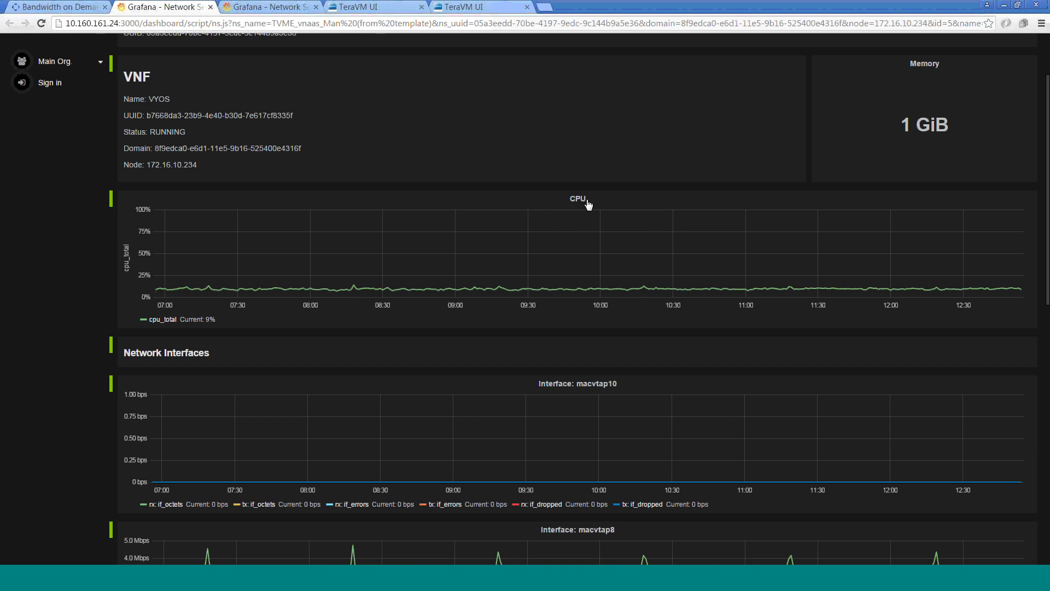
pyautogui.scroll(-3)
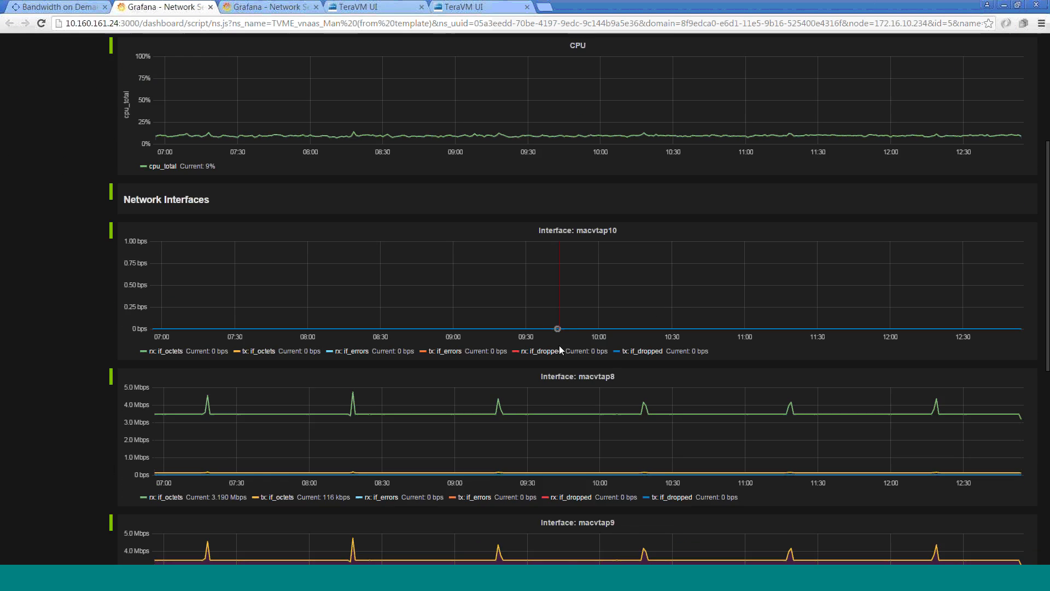
pyautogui.scroll(-3)
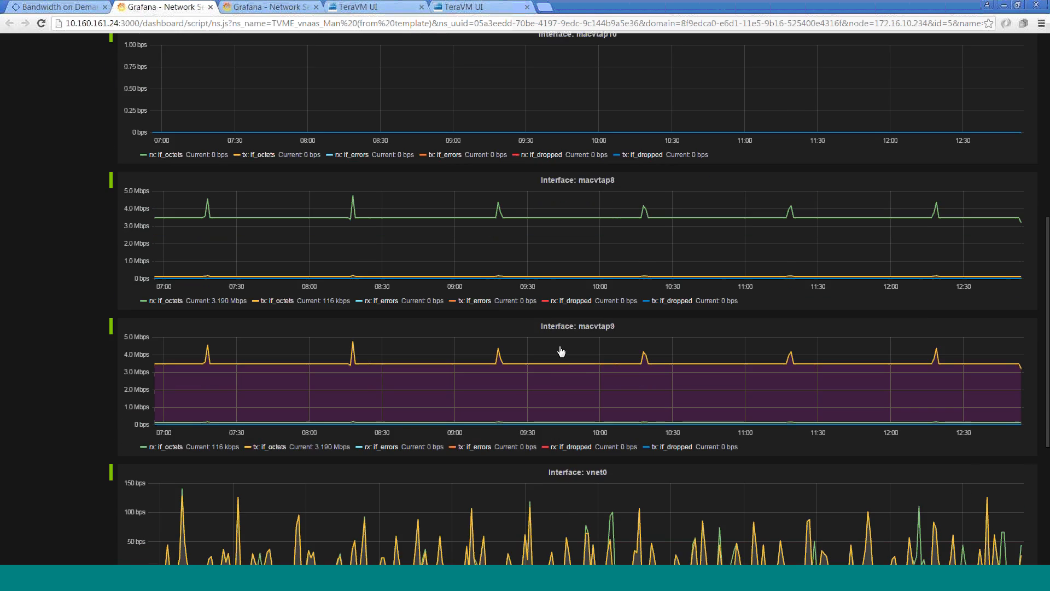
pyautogui.scroll(-3)
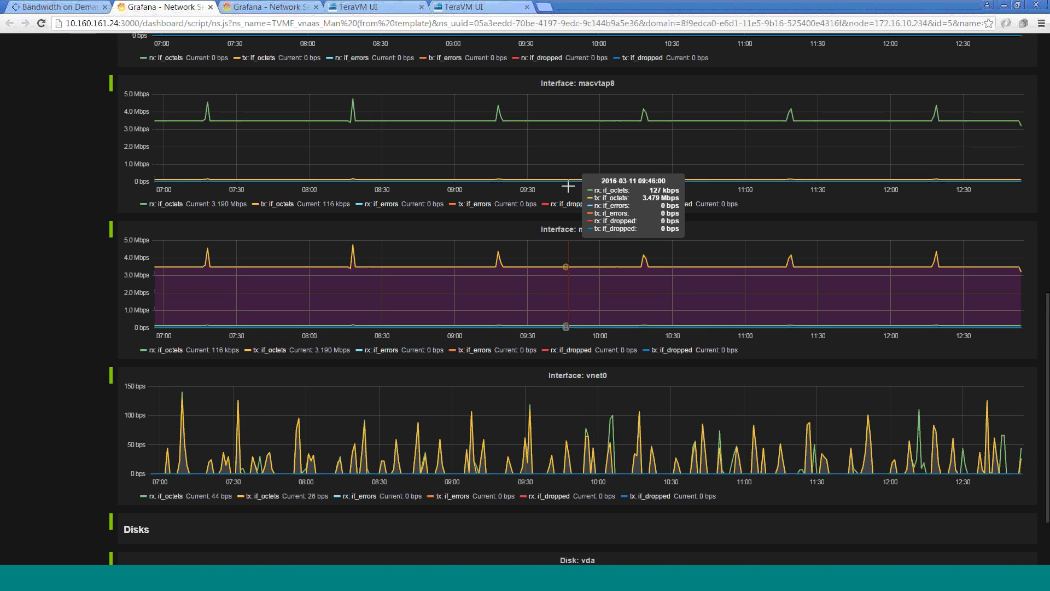
pyautogui.scroll(3)
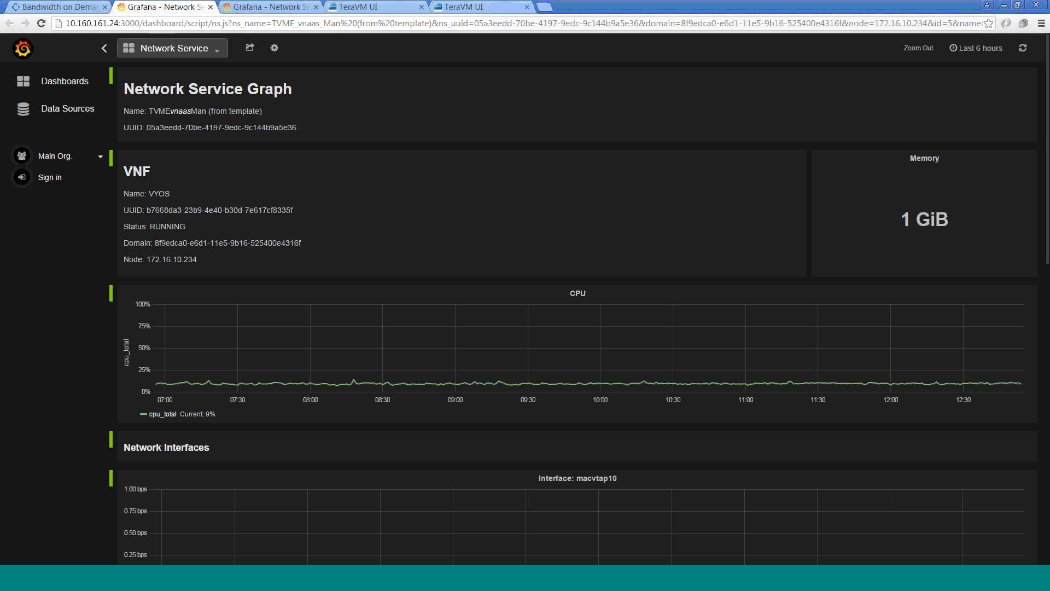
pyautogui.moveTo(568, 189)
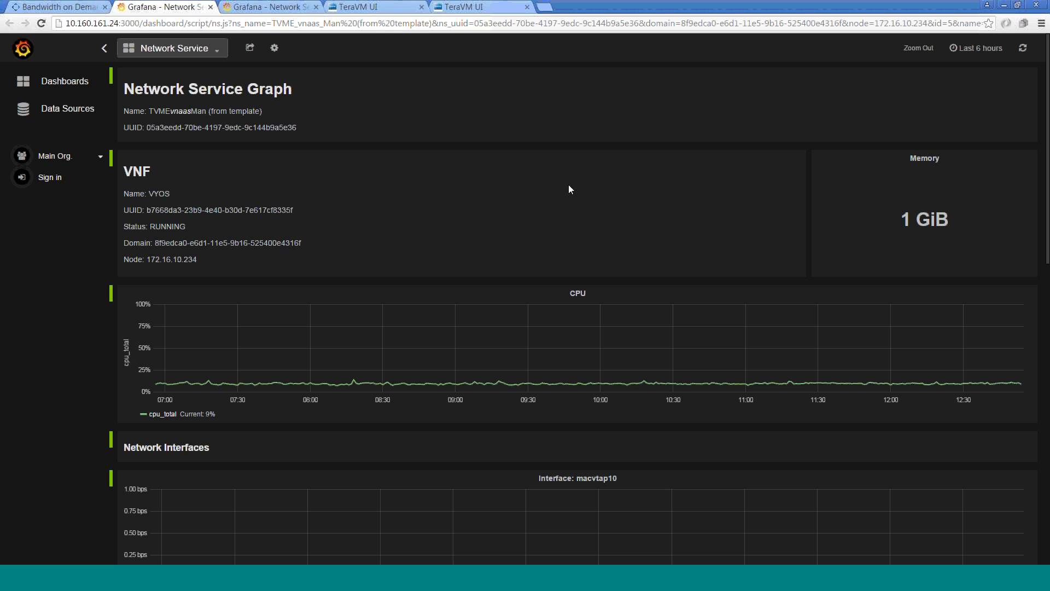